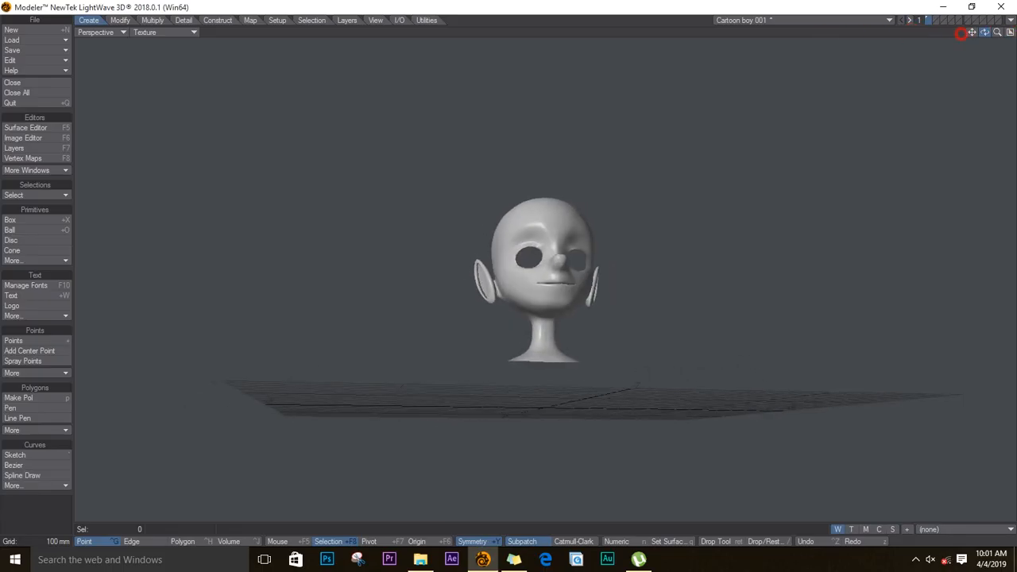
Bring the bottom of the neck into view in the quad layout over the reference sketches
left_click_drag(544, 278, 548, 286)
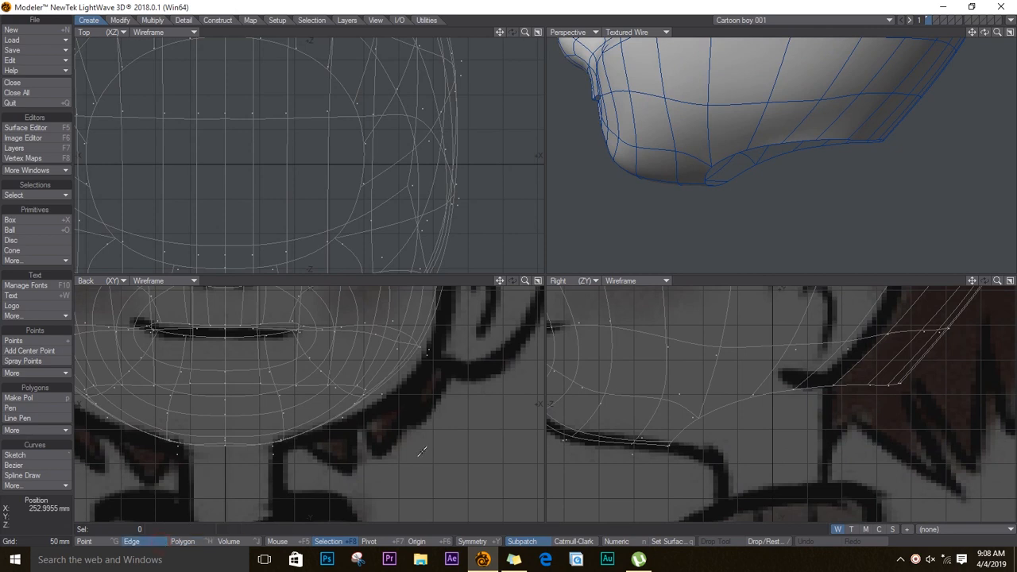
Shrink the neck's bottom edge loop to about 60% and drop it down below the neck
left_click(850, 382)
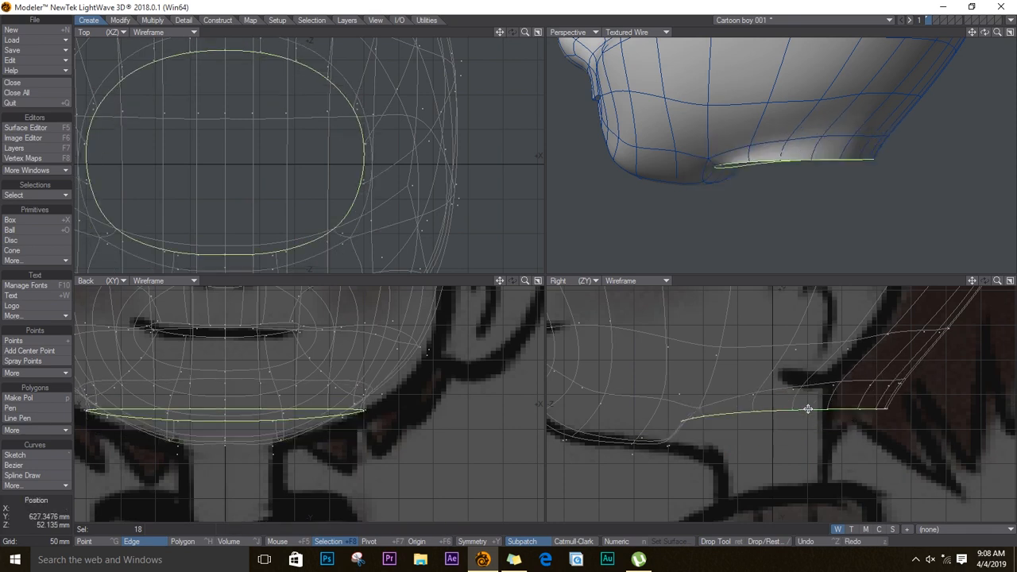
key("shift+h")
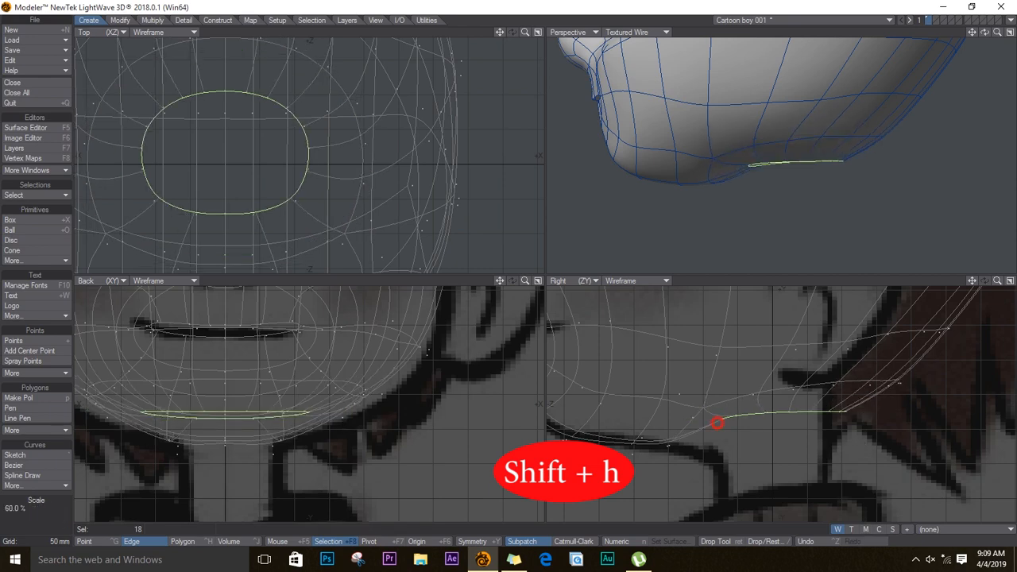
left_click_drag(716, 423, 757, 429)
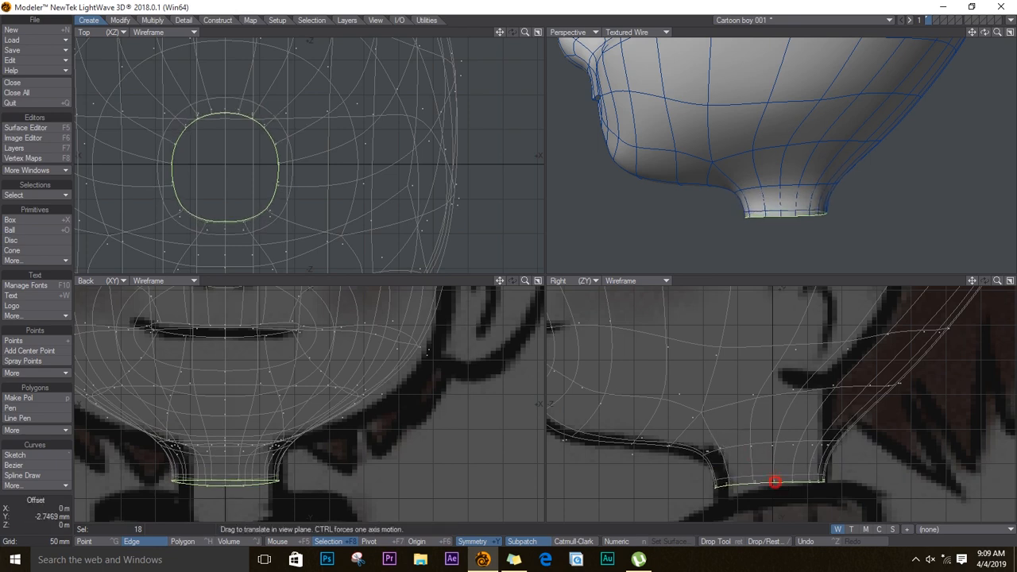
left_click_drag(775, 480, 811, 305)
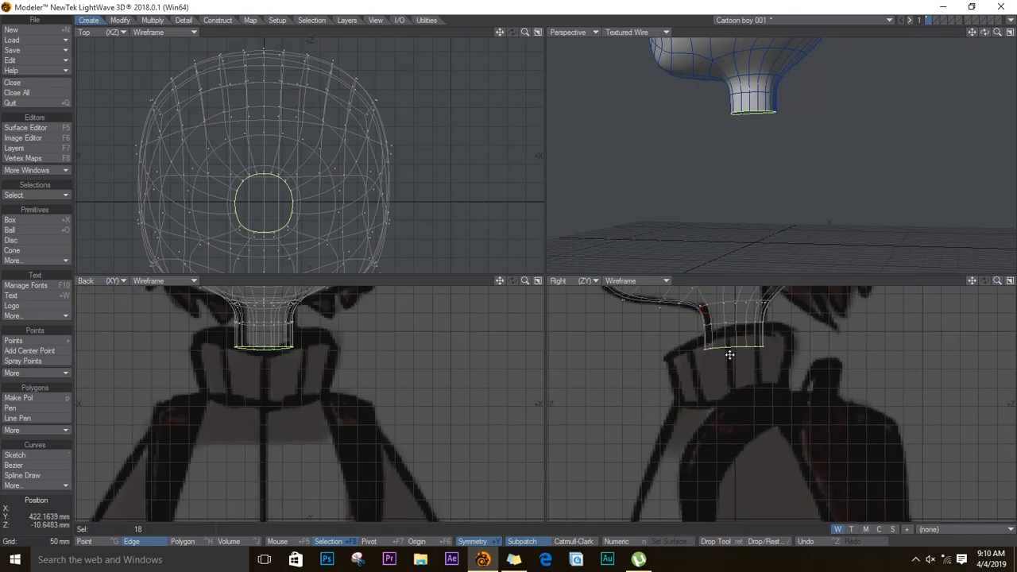
Extend the neck down toward the chest and flare its bottom loop outward into place
left_click_drag(729, 356, 728, 382)
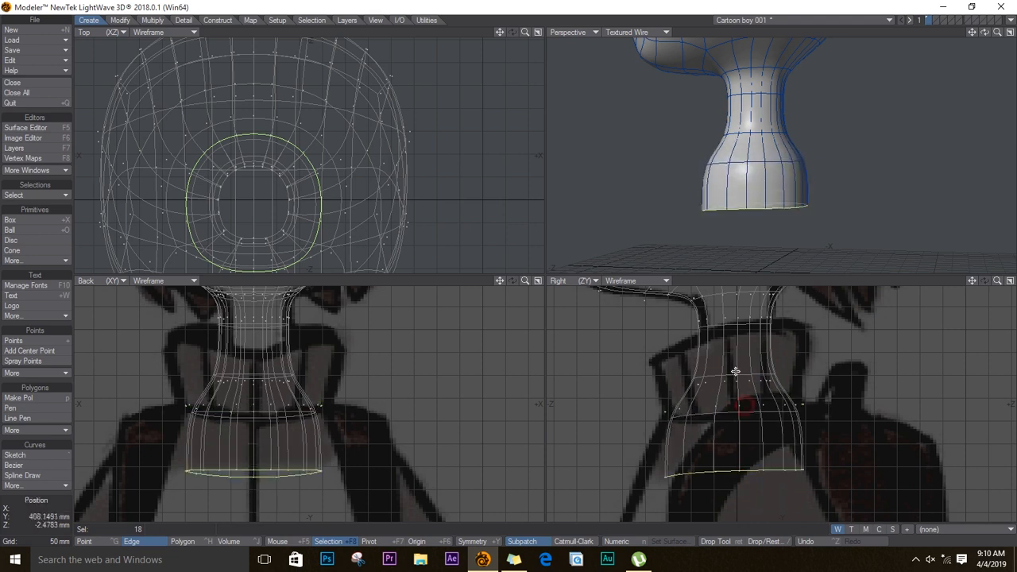
left_click_drag(734, 372, 757, 467)
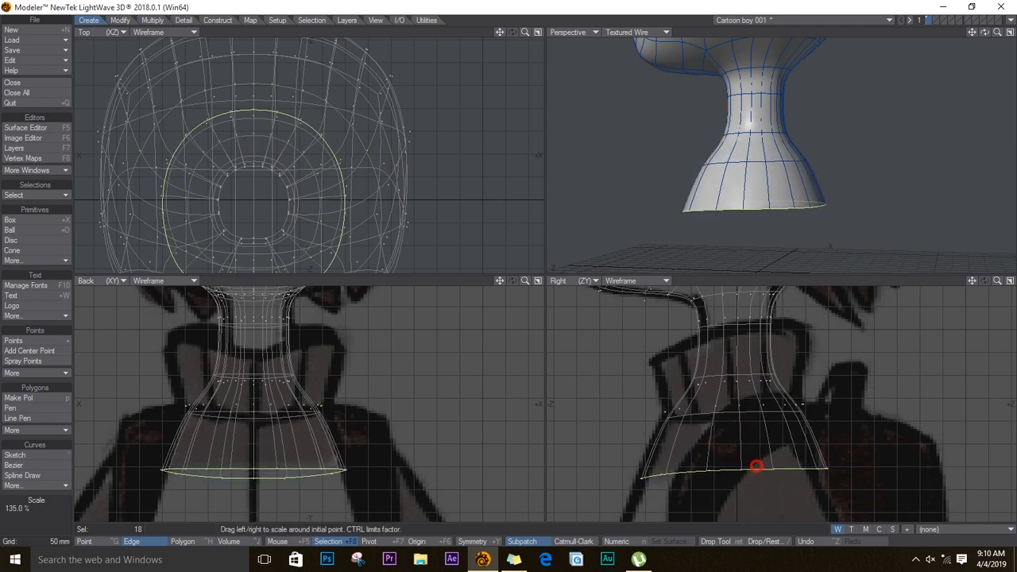
left_click_drag(756, 467, 313, 476)
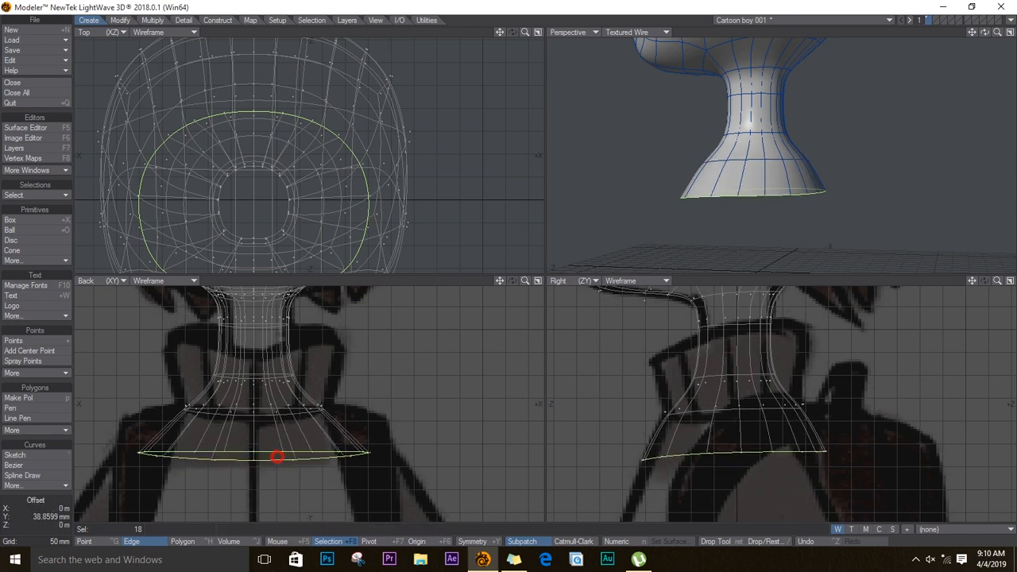
left_click_drag(278, 456, 302, 429)
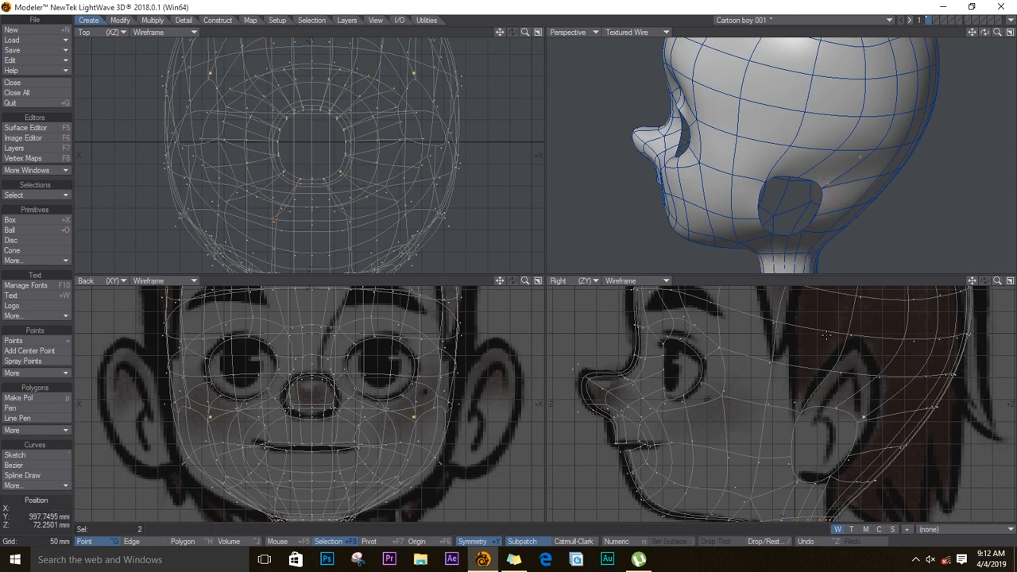
Delete polygons at the ear position to open a hole, then switch to an empty layer
left_click(830, 473)
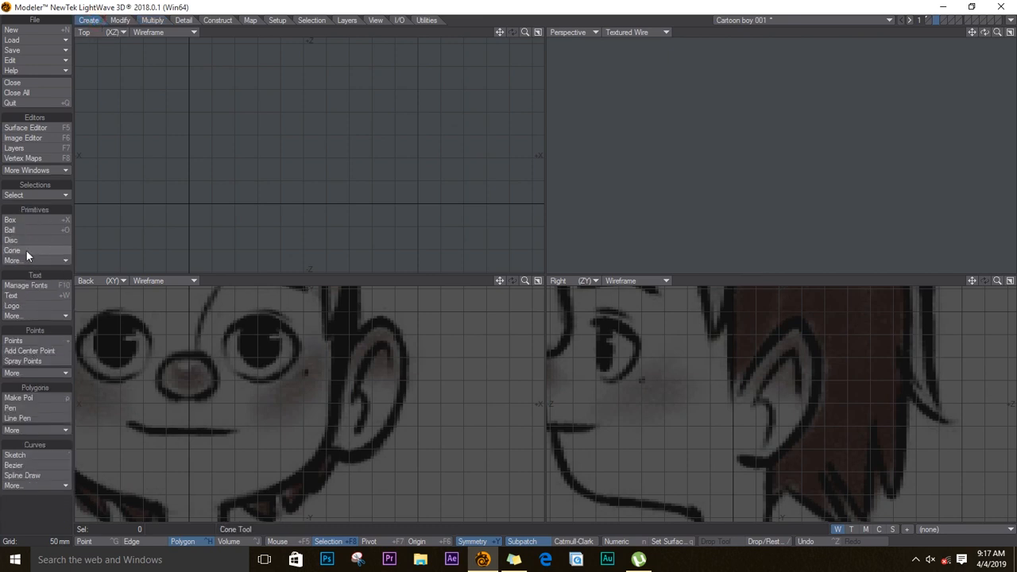
Draw a disc over the ear sketch in the Right view and thicken it into a ring
left_click(10, 240)
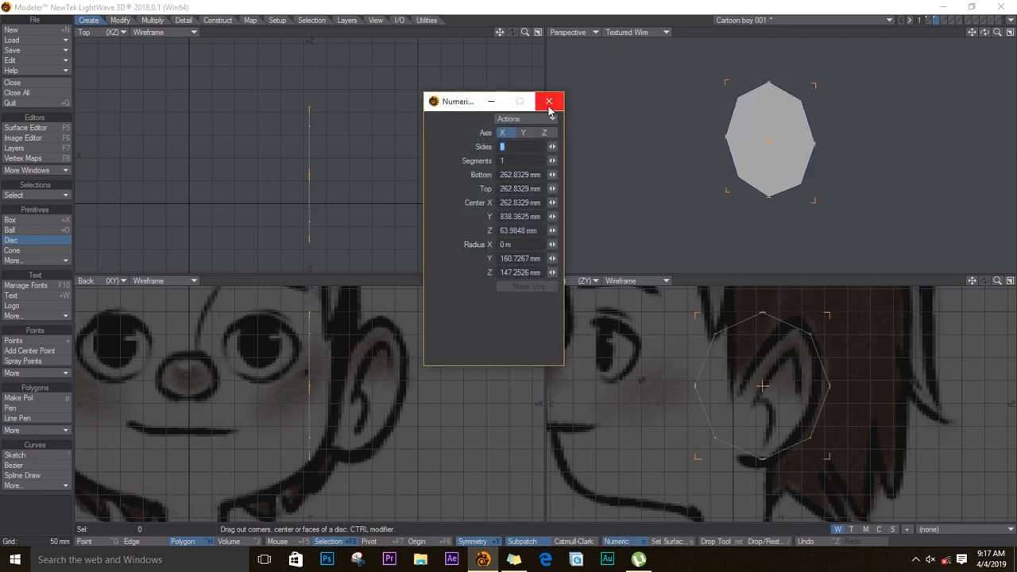
left_click(548, 102)
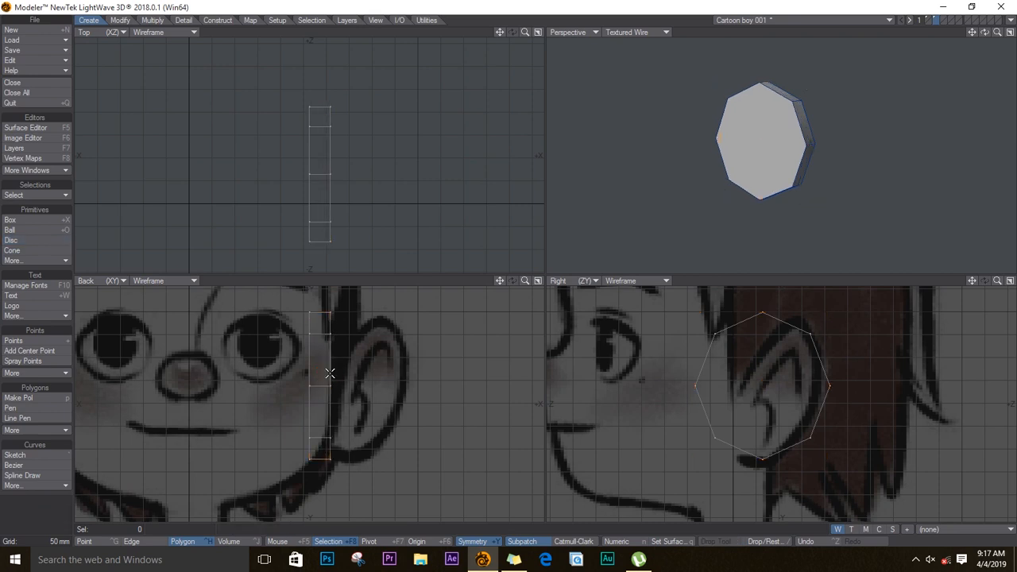
left_click(763, 143)
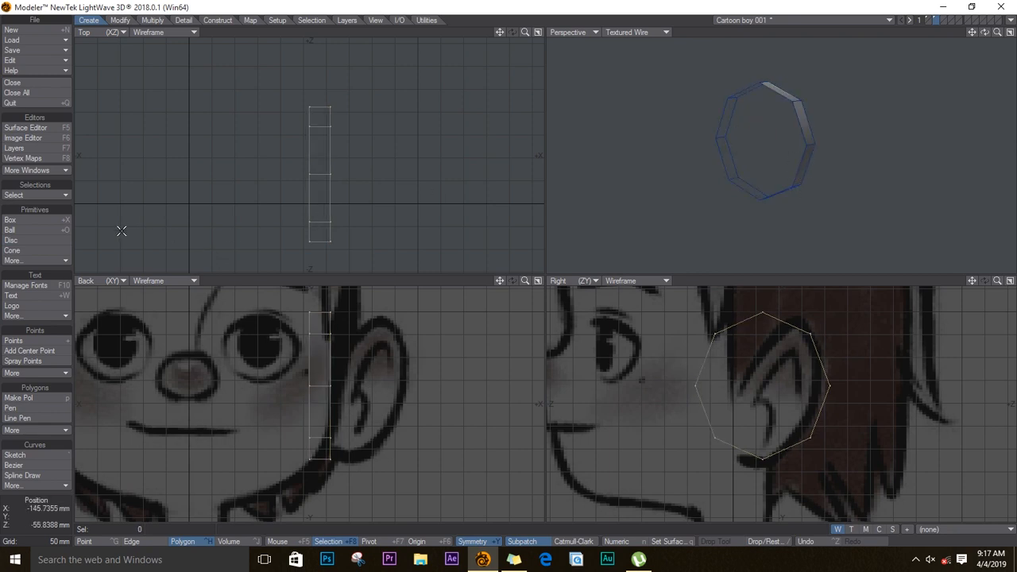
left_click(120, 19)
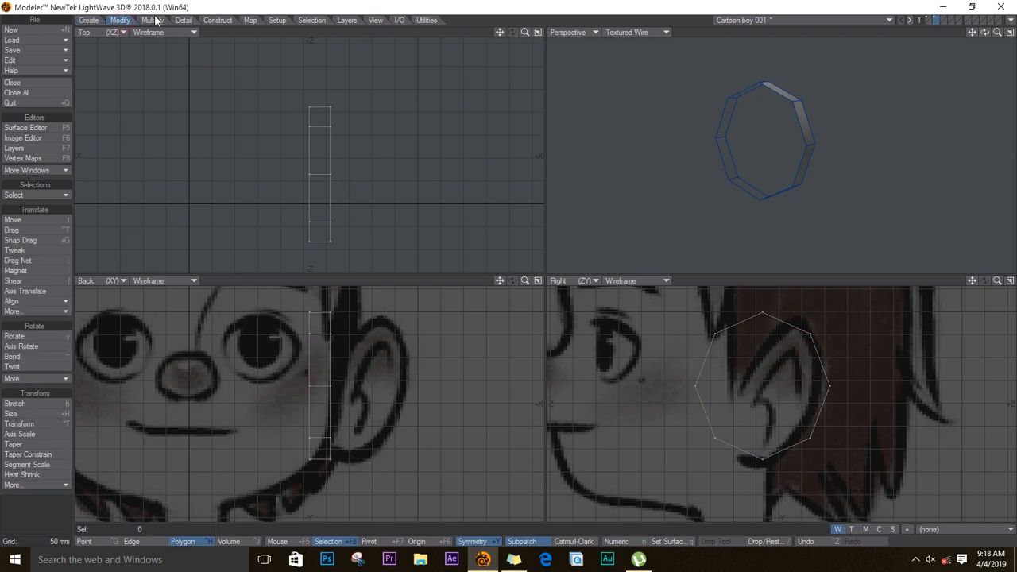
left_click(153, 19)
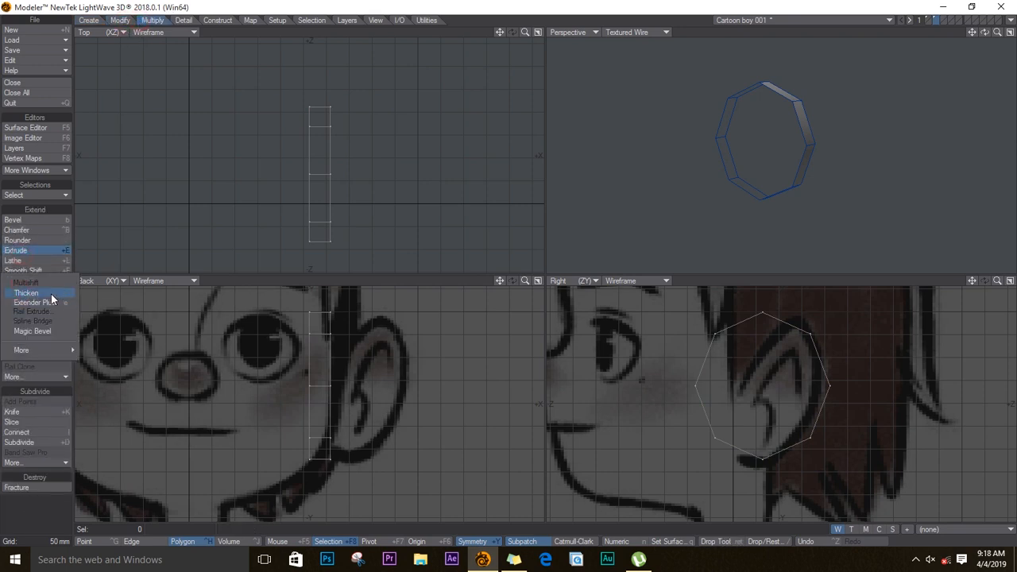
left_click(26, 293)
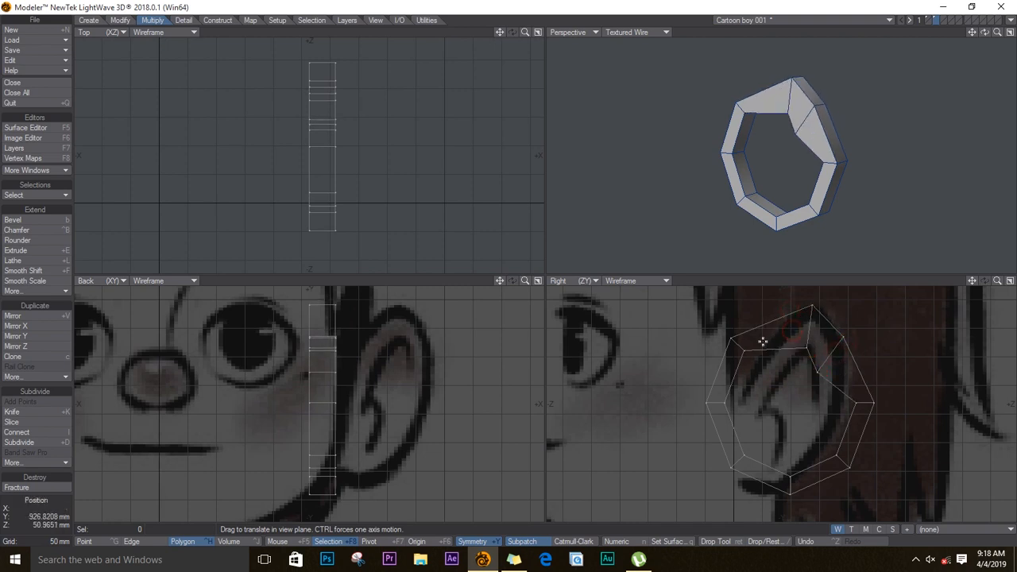
Pull the ring's points down along the top and curve of the ear outline
left_click_drag(763, 342, 759, 407)
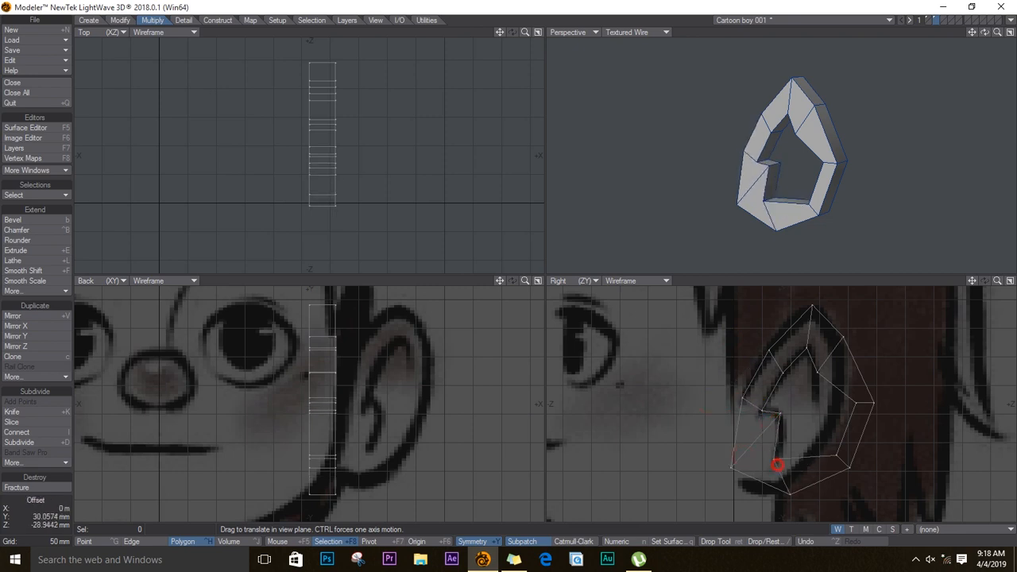
left_click_drag(777, 465, 823, 413)
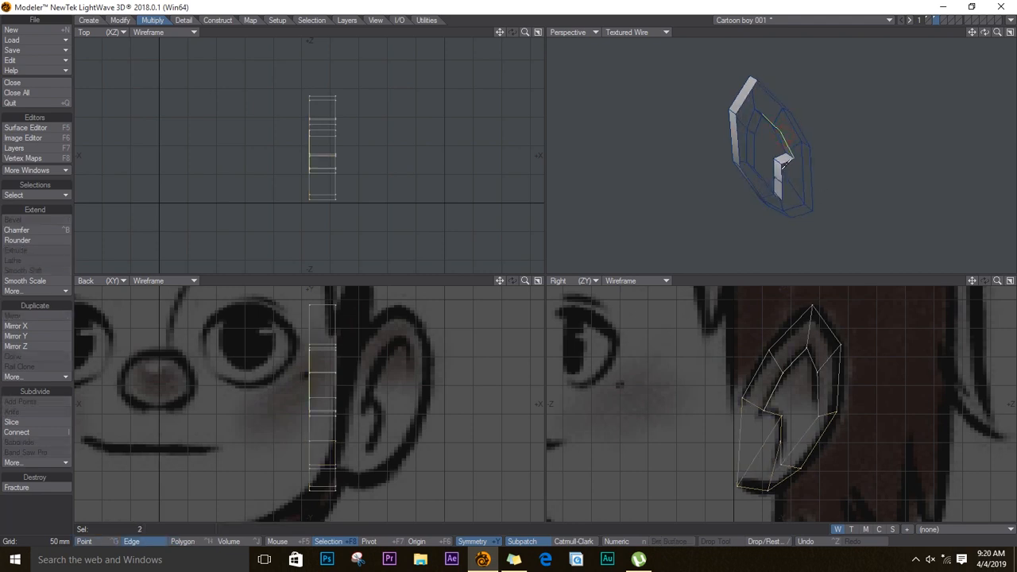
Select the whole loop of ring polygons and fit it to the ear's curve
left_click(13, 194)
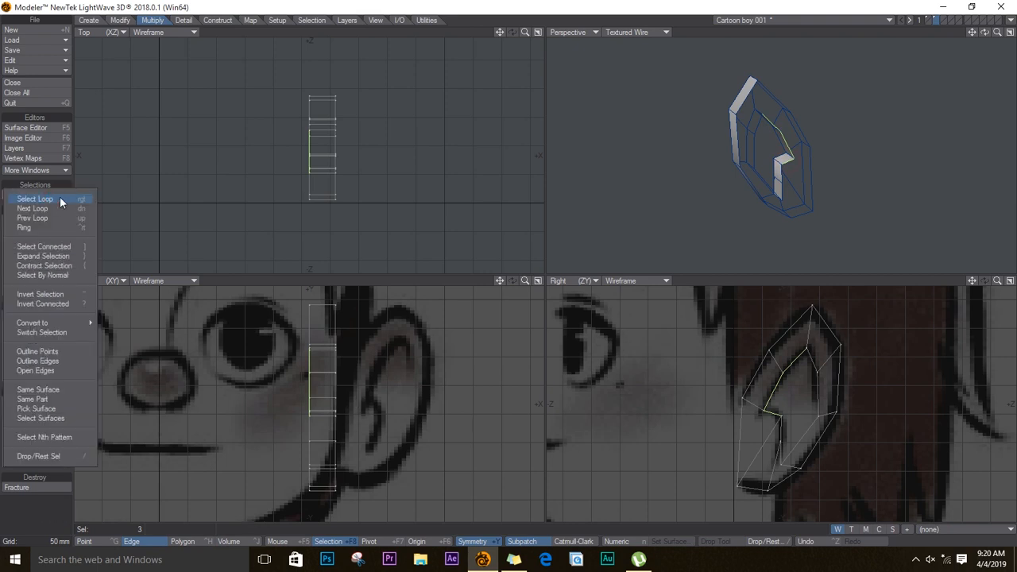
key("shift+h")
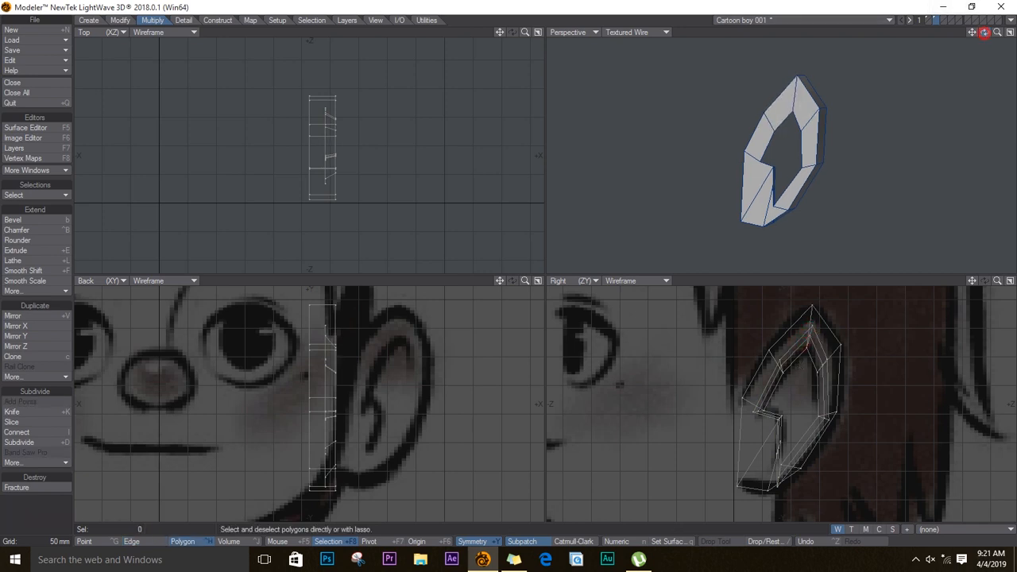
Reposition the ear ring's outline points to follow the sketch and fill in its center
left_click(756, 95)
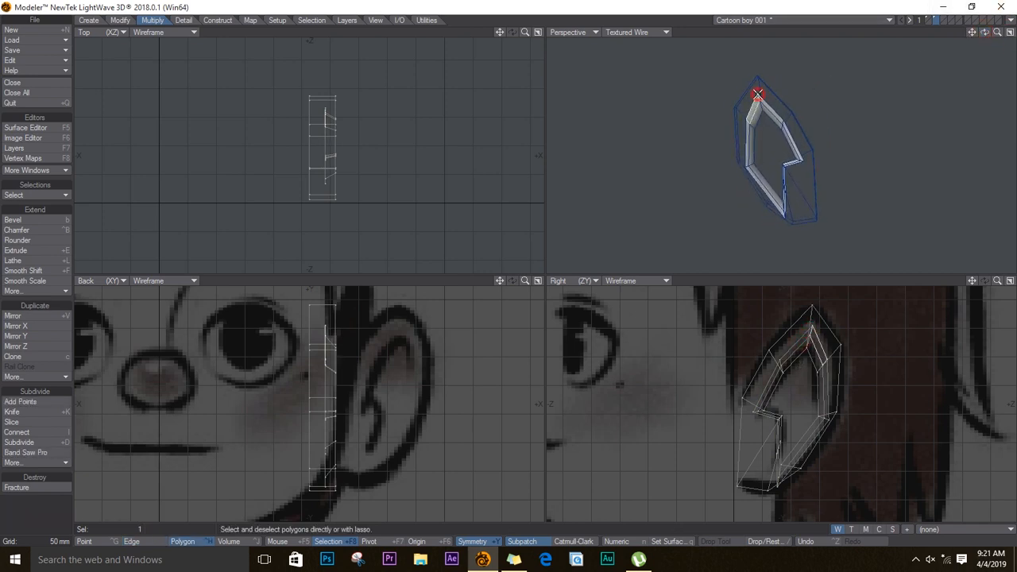
left_click(85, 541)
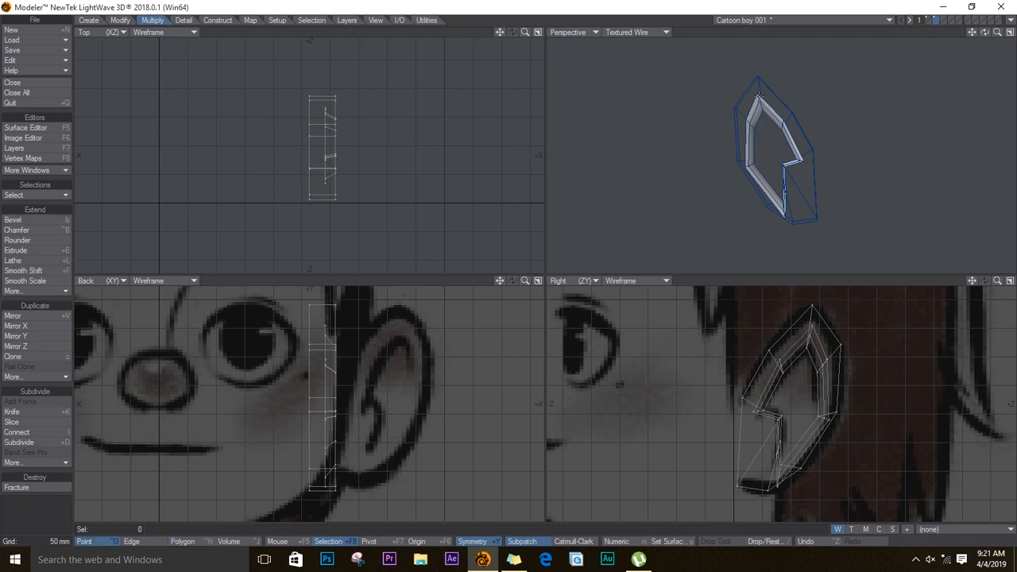
left_click(780, 121)
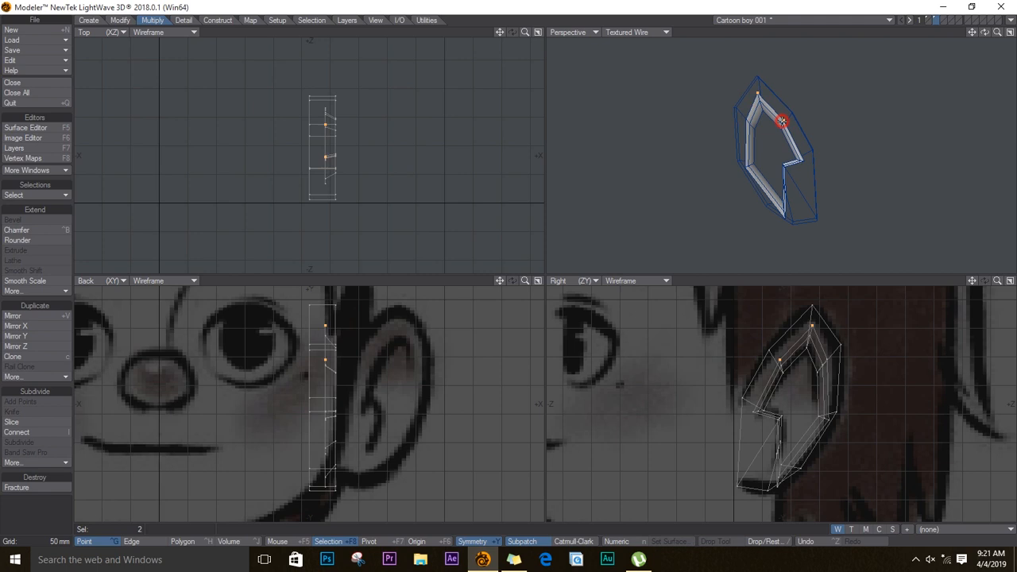
left_click(802, 162)
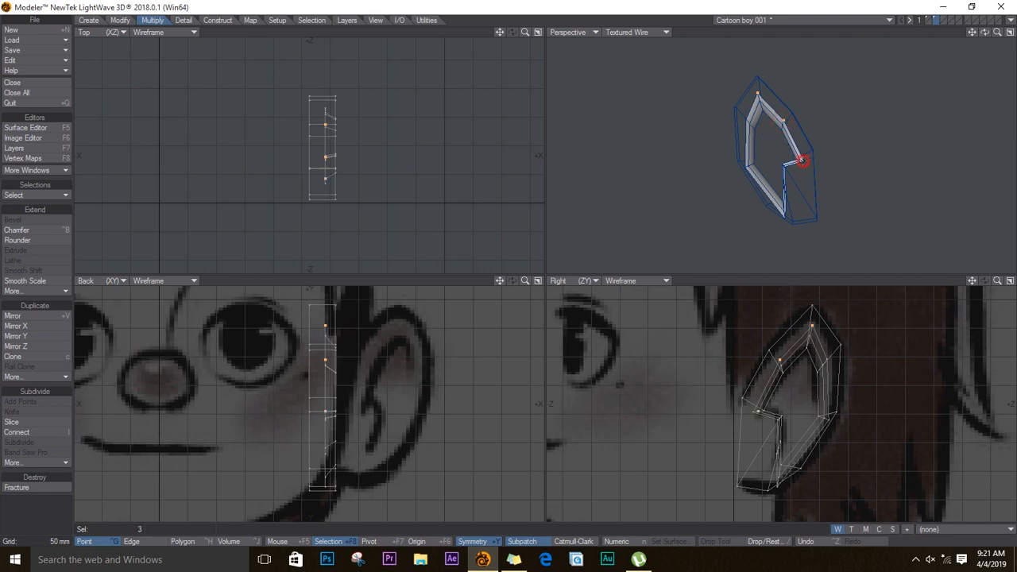
left_click(801, 162)
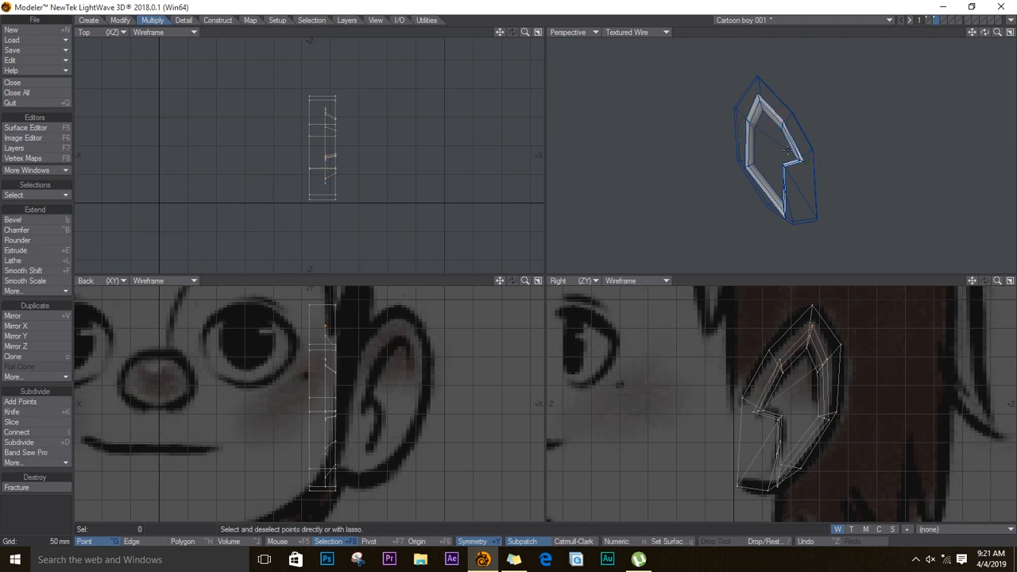
left_click(645, 66)
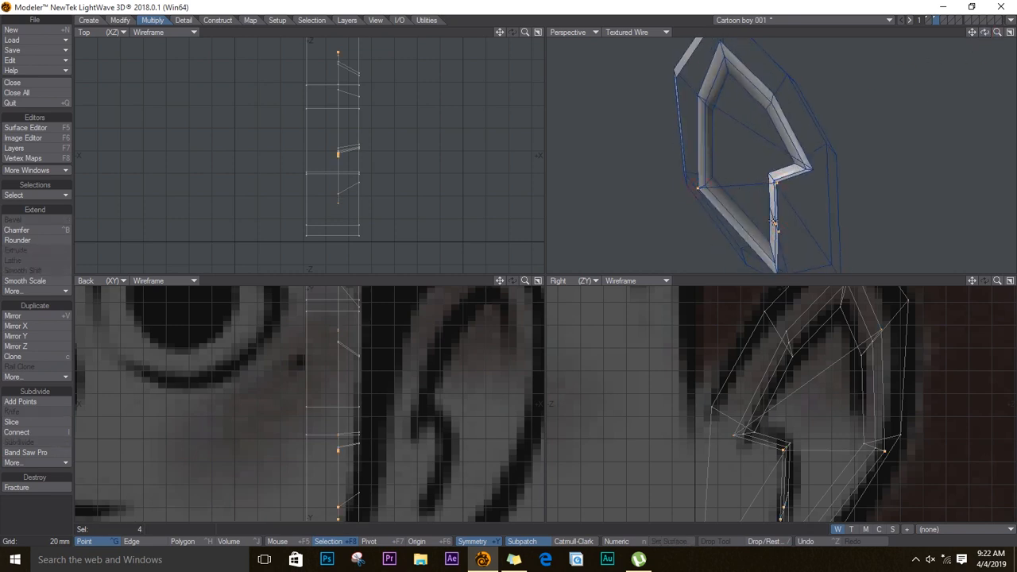
left_click(779, 229)
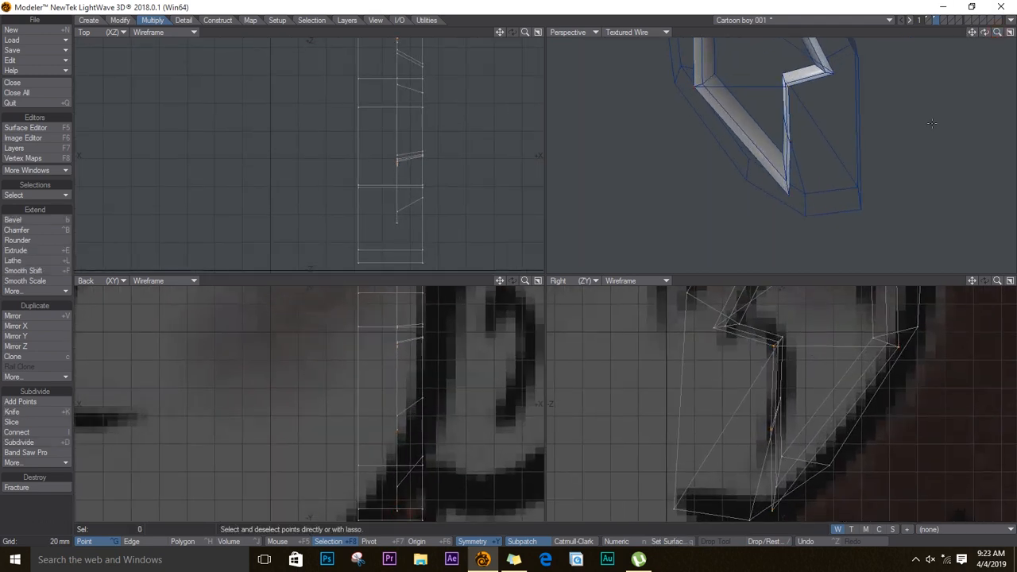
key("Tab")
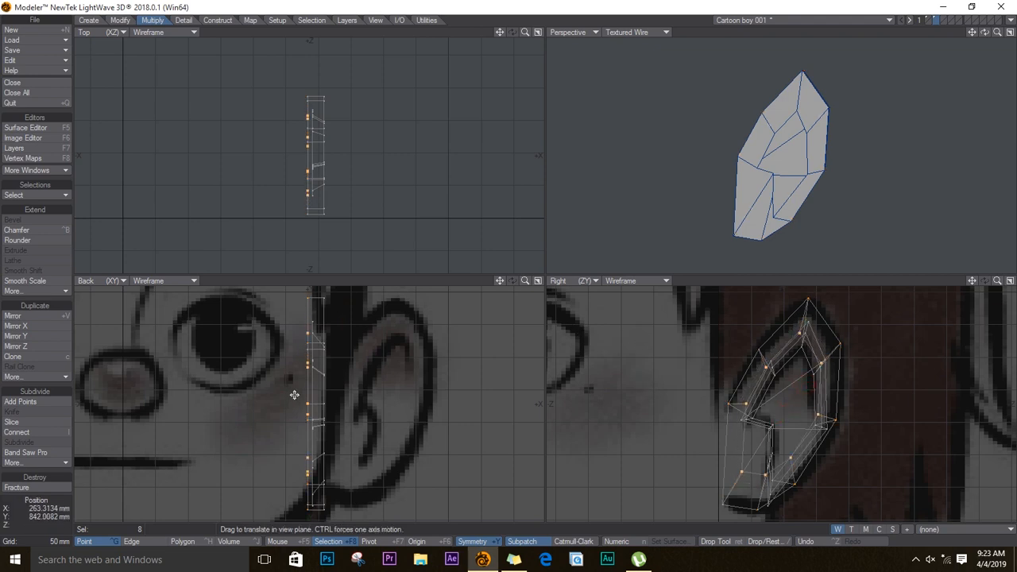
Nudge the inner ear points inward for depth and show the head mesh as background
left_click_drag(295, 395, 289, 399)
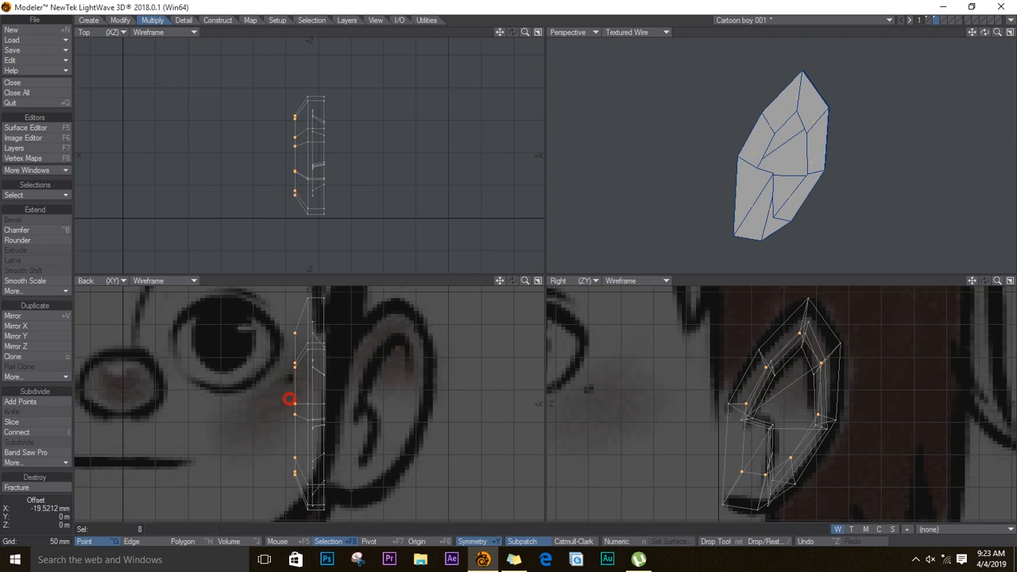
left_click_drag(289, 399, 293, 386)
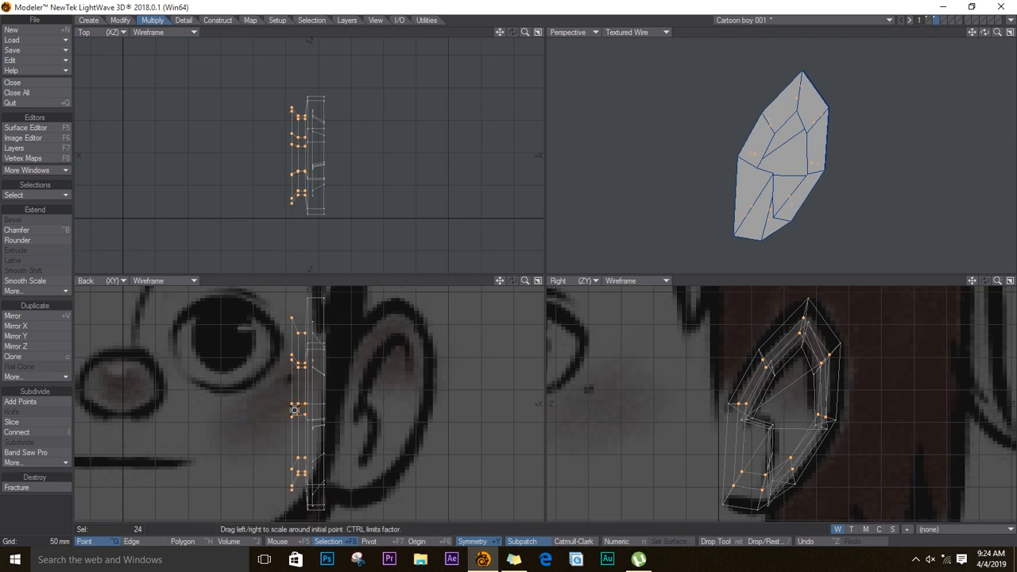
left_click(931, 19)
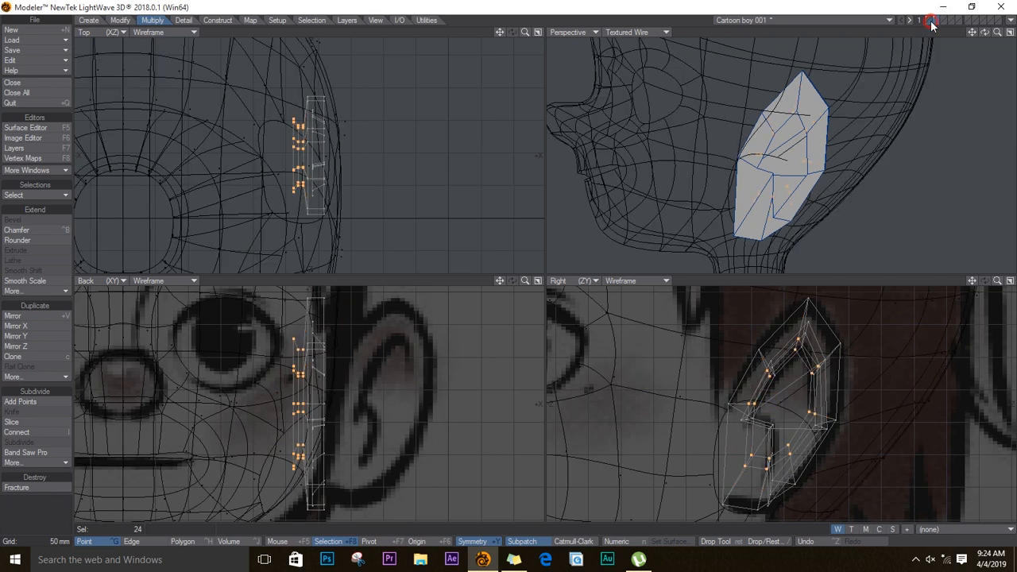
Rotate the whole ear about 27 degrees in the Top view so it angles back
left_click(131, 540)
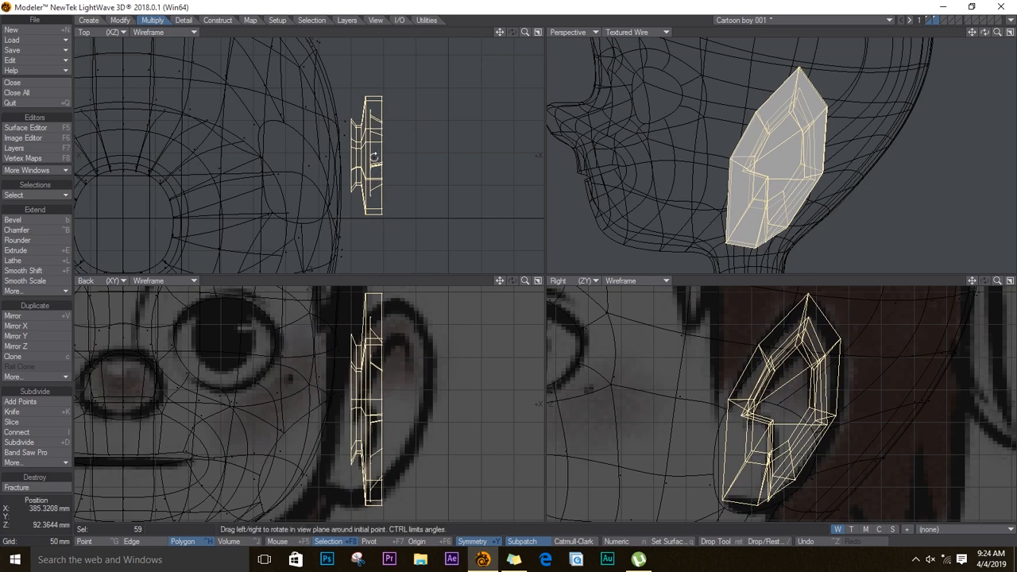
left_click_drag(373, 158, 413, 162)
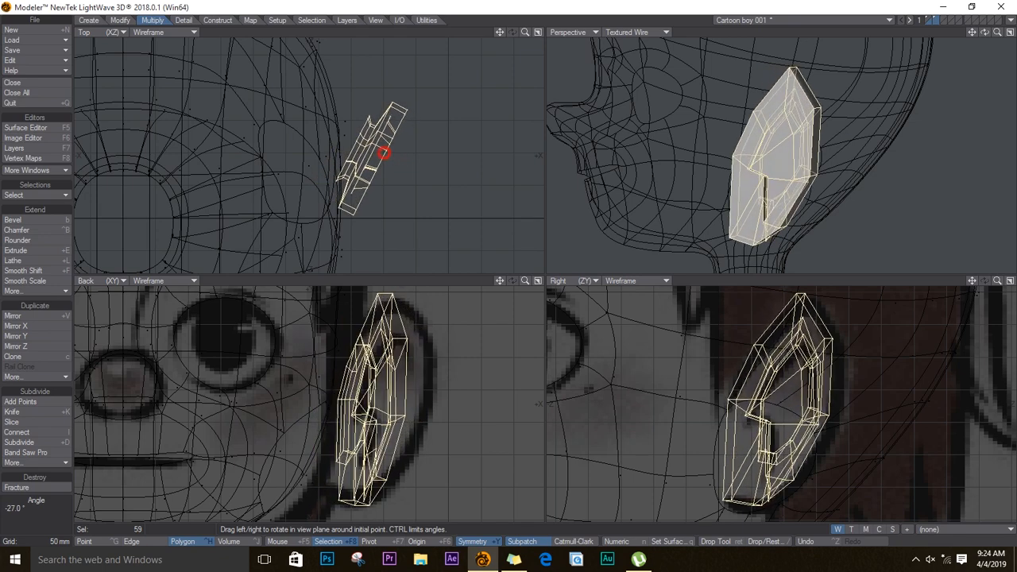
left_click_drag(384, 156, 804, 365)
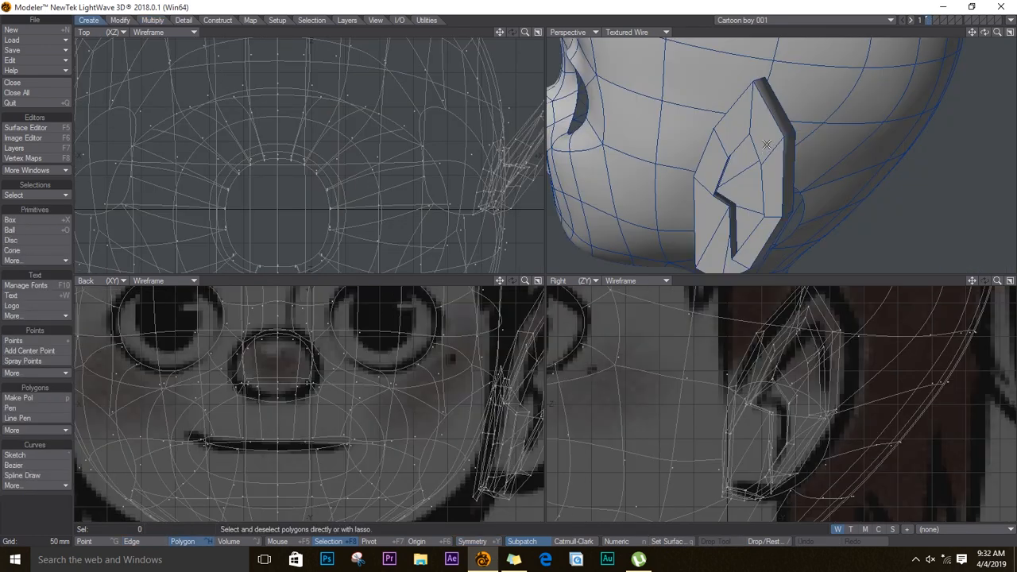
Convert the ear polygons to a smooth subpatch surface and deselect them
left_click(750, 159)
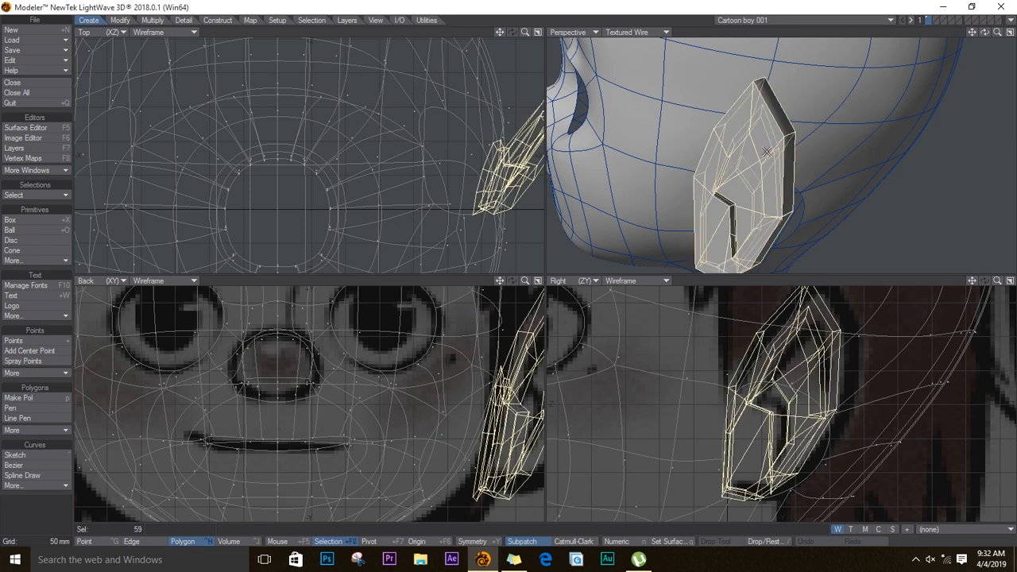
key("Tab")
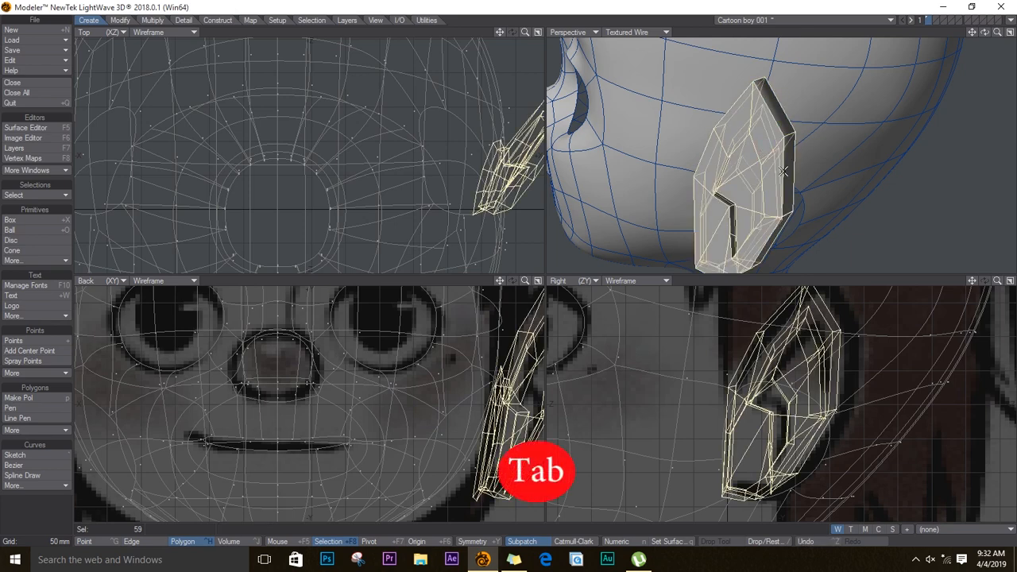
key("Tab")
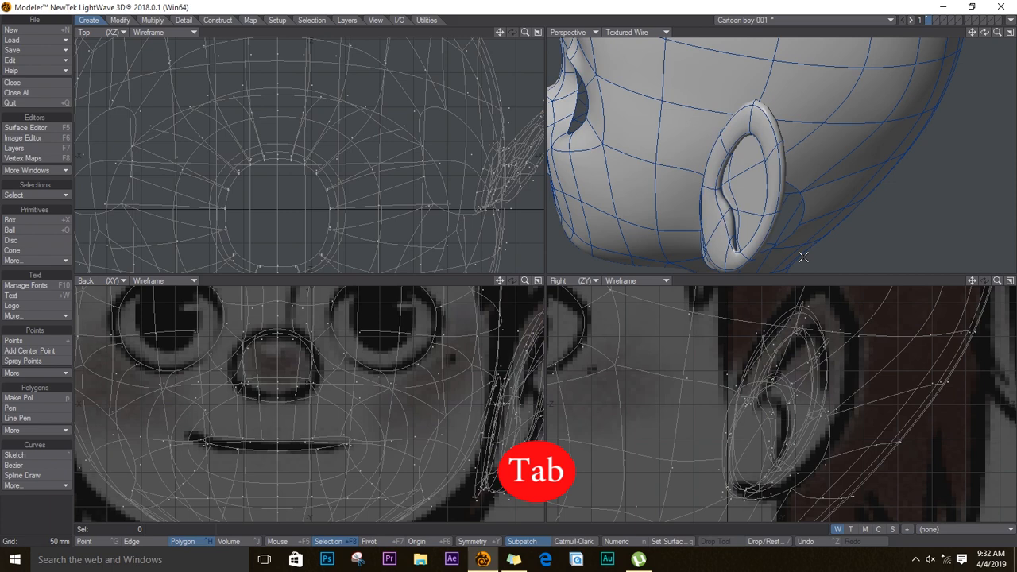
key("Tab")
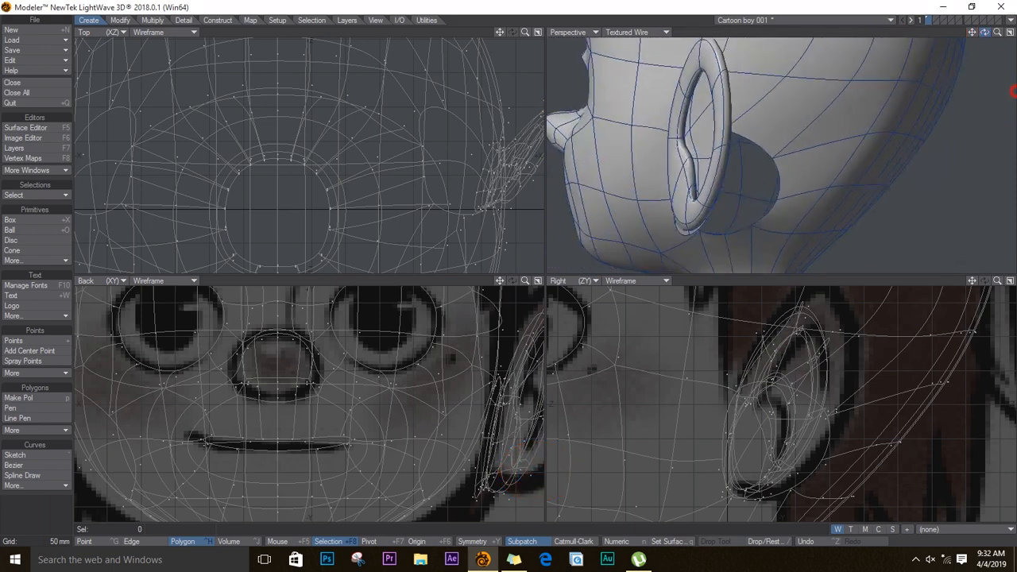
Shift the smoothed ear to sit snugly against the head, matching the reference ear
left_click(715, 104)
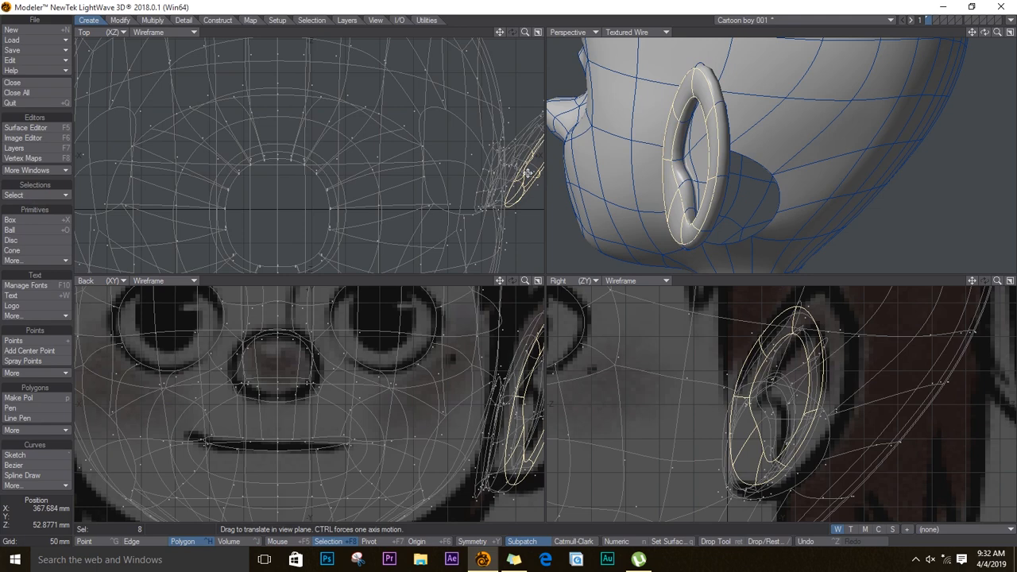
mouse_move(788, 413)
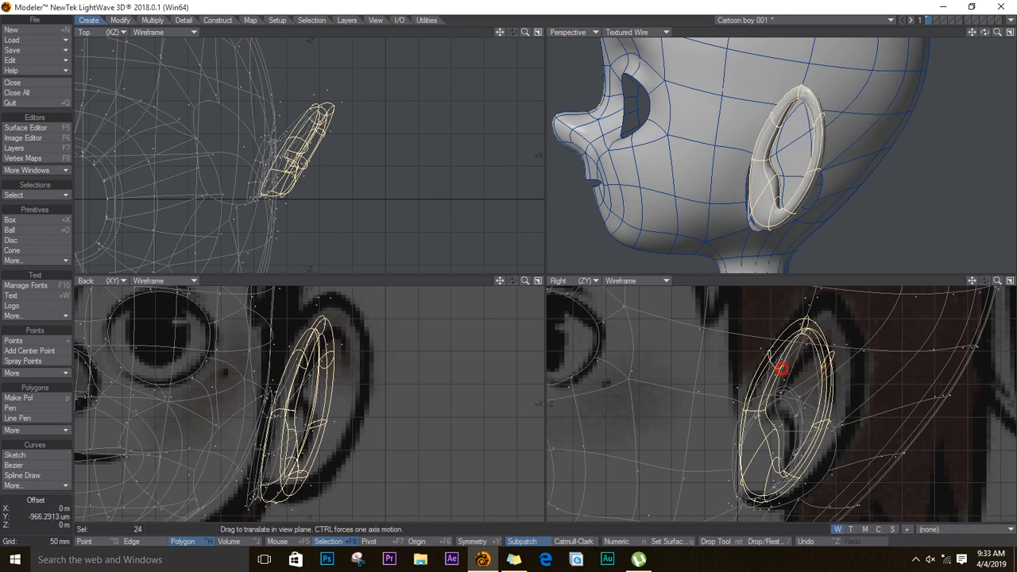
left_click_drag(782, 368, 750, 433)
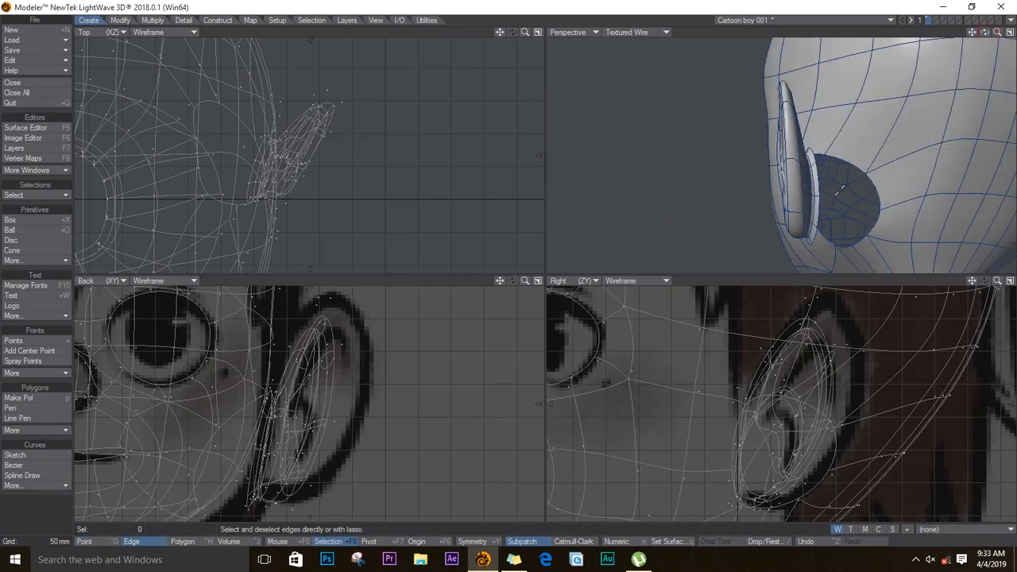
mouse_move(814, 194)
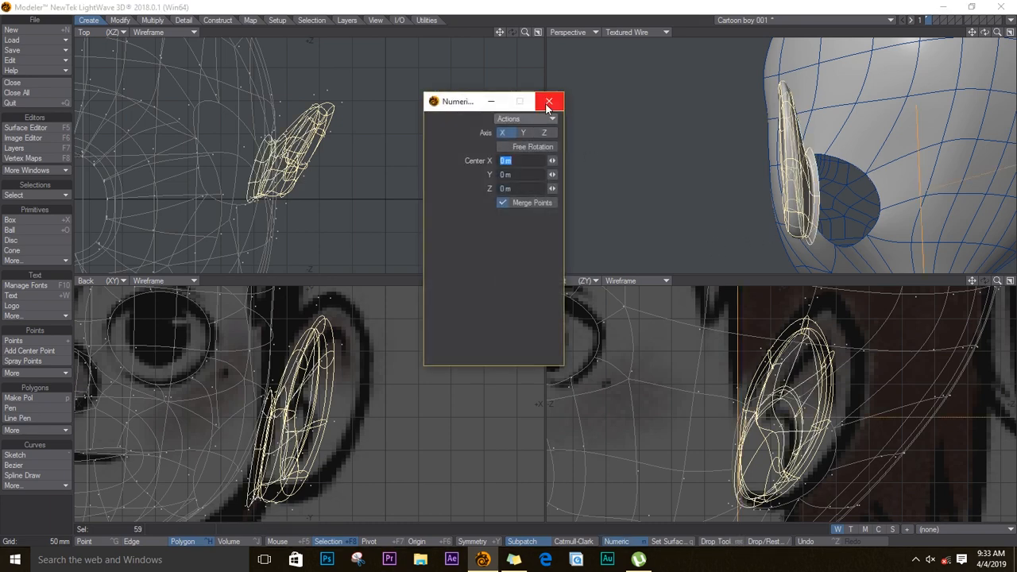
mouse_move(548, 102)
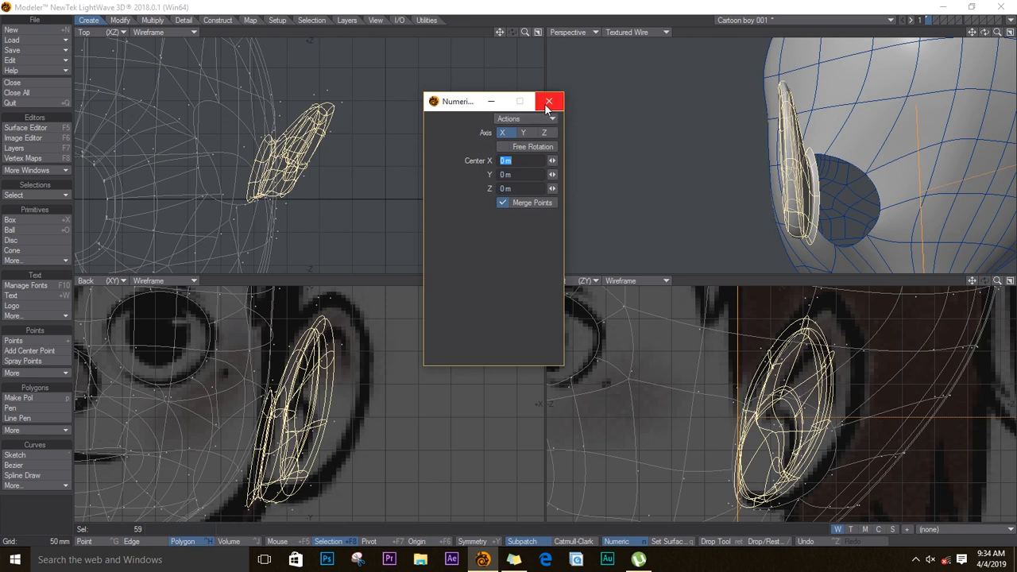
mouse_move(549, 102)
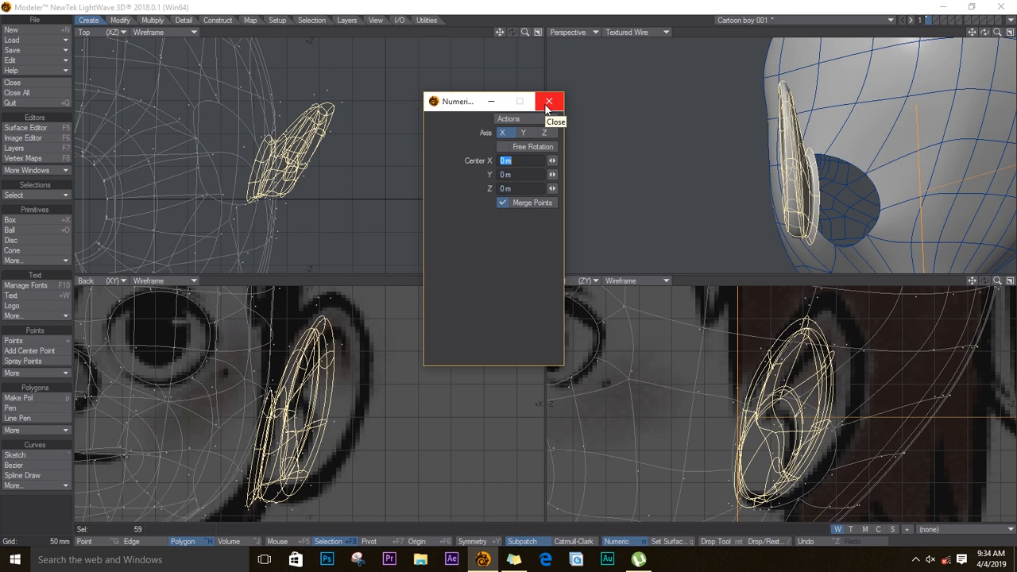
Close the Numeric window after mirroring the ear across X at center 0 with Merge Points
left_click(548, 101)
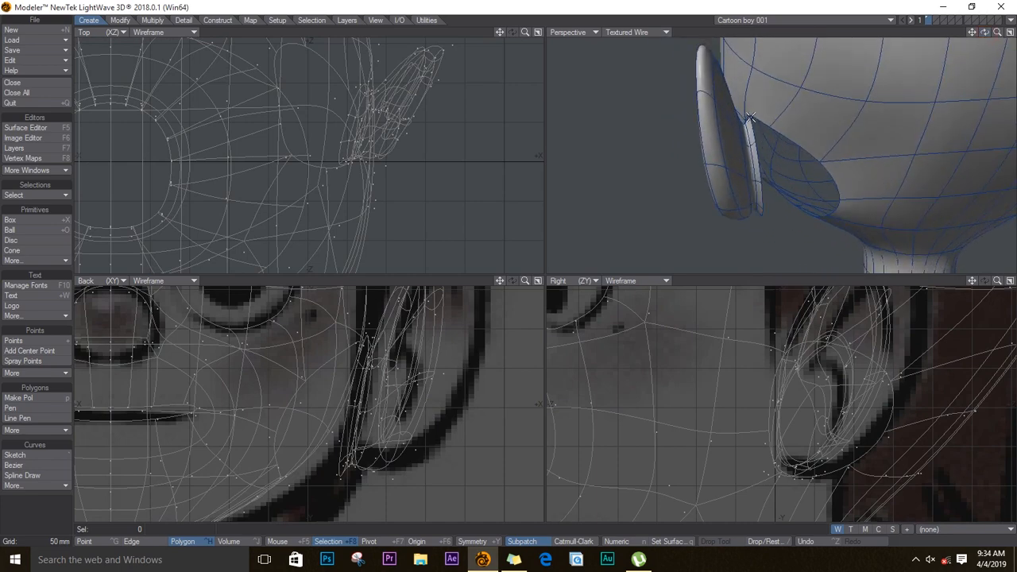
Check seam points where the ear meets the head, then Fit All to show the whole head
left_click(750, 114)
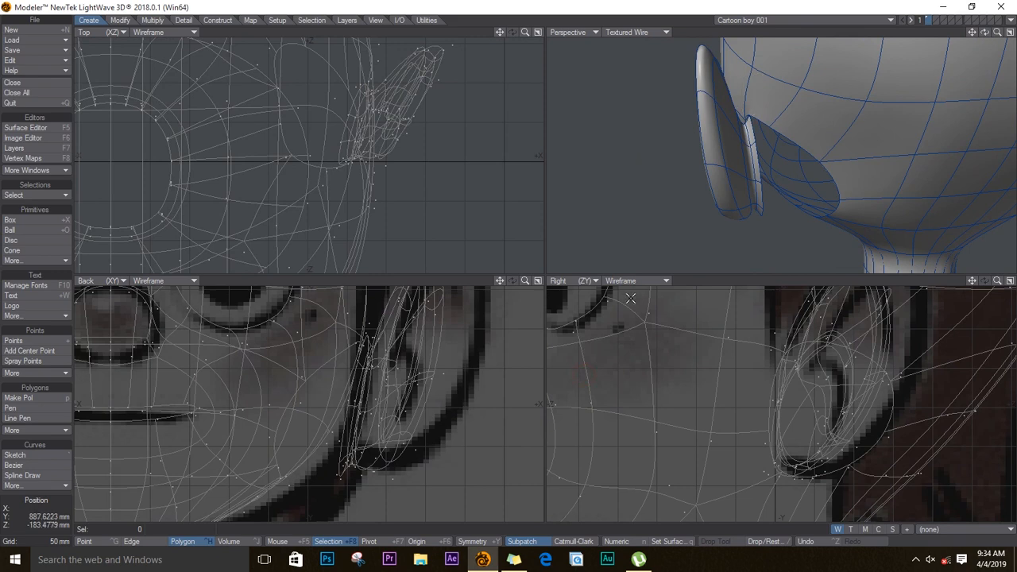
left_click(747, 108)
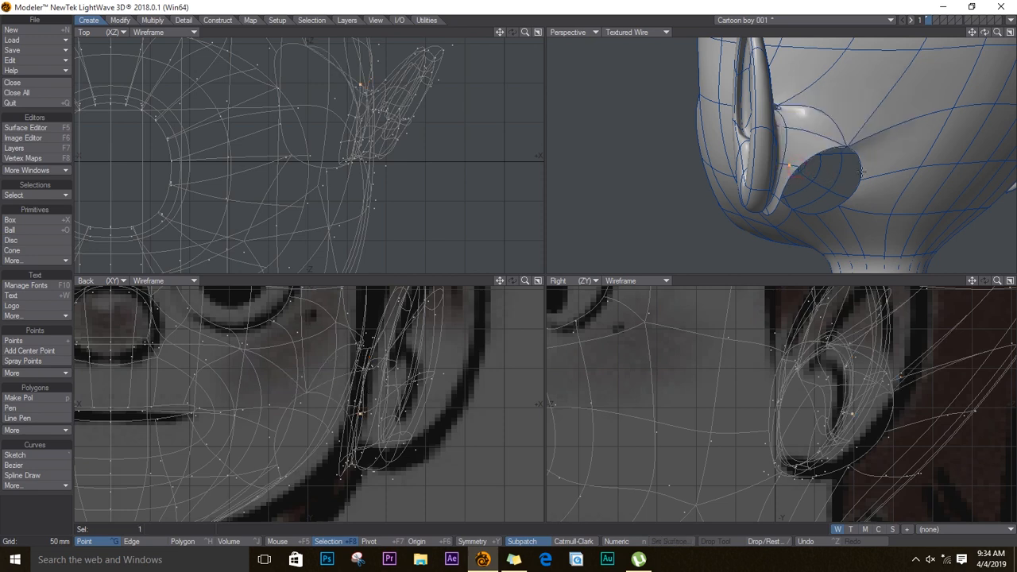
left_click(861, 173)
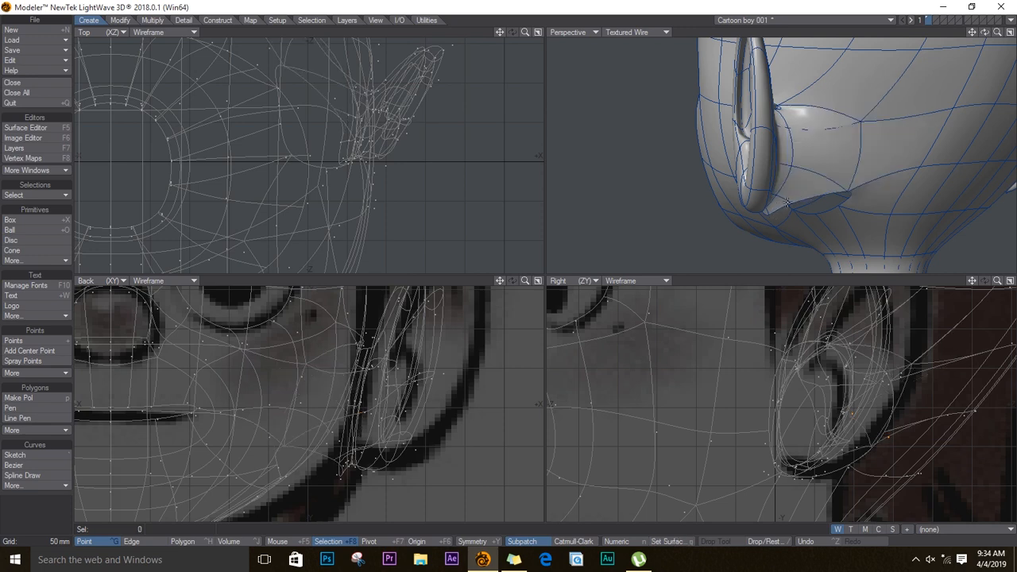
left_click(841, 210)
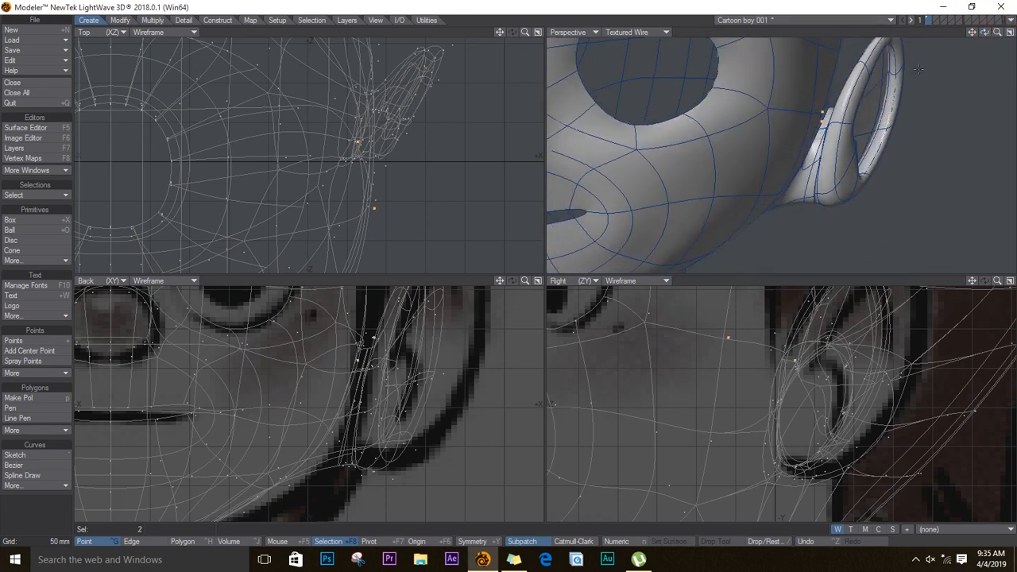
left_click(737, 93)
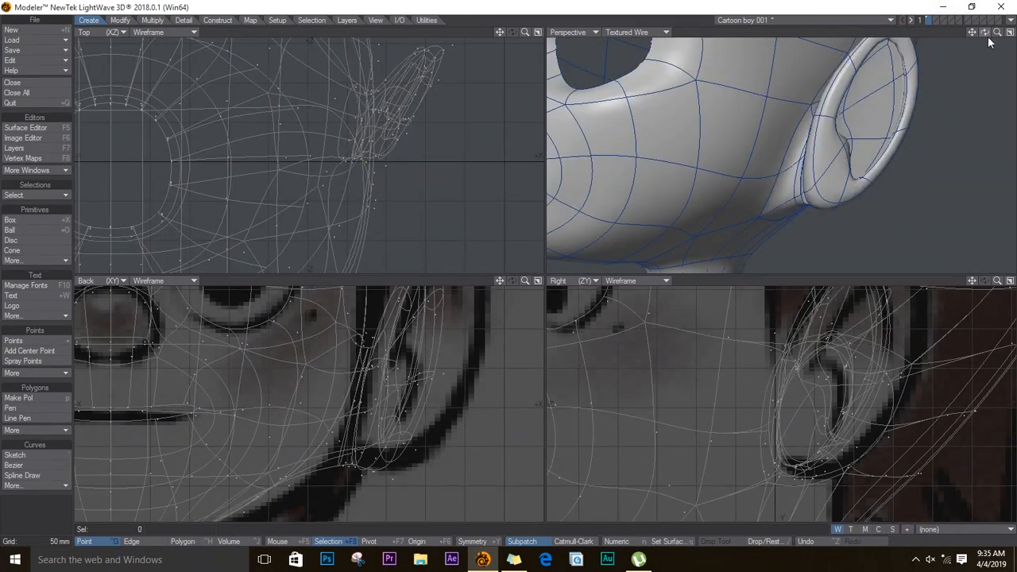
left_click(985, 32)
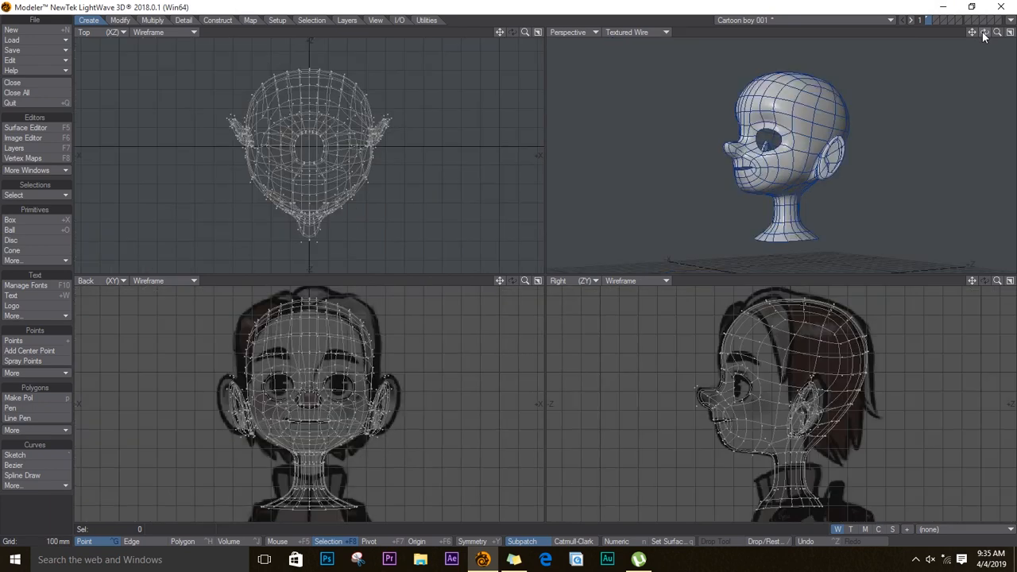
mouse_move(793, 127)
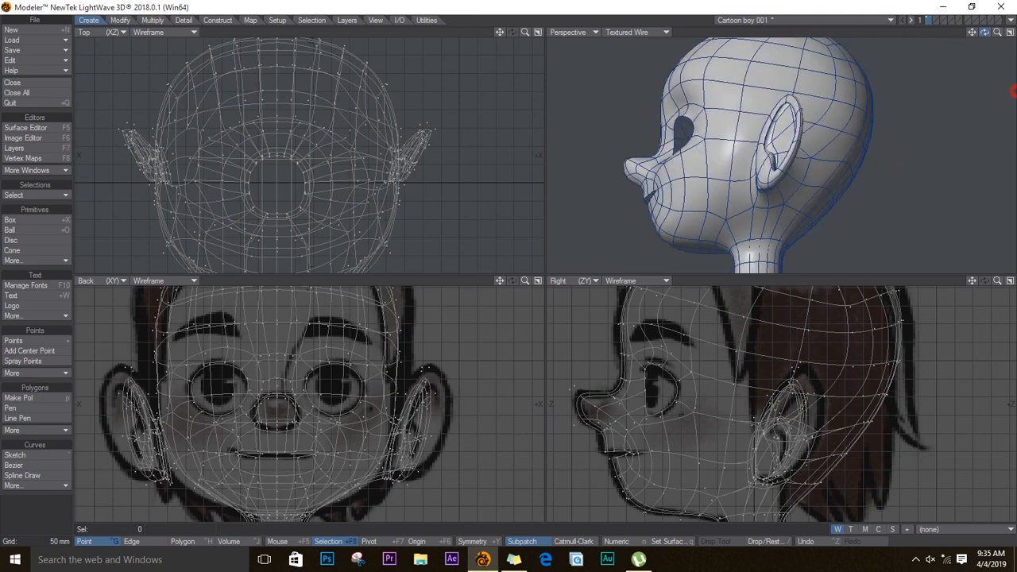
Select all the ear polygons in the viewports and the 3D view
left_click_drag(794, 143, 734, 98)
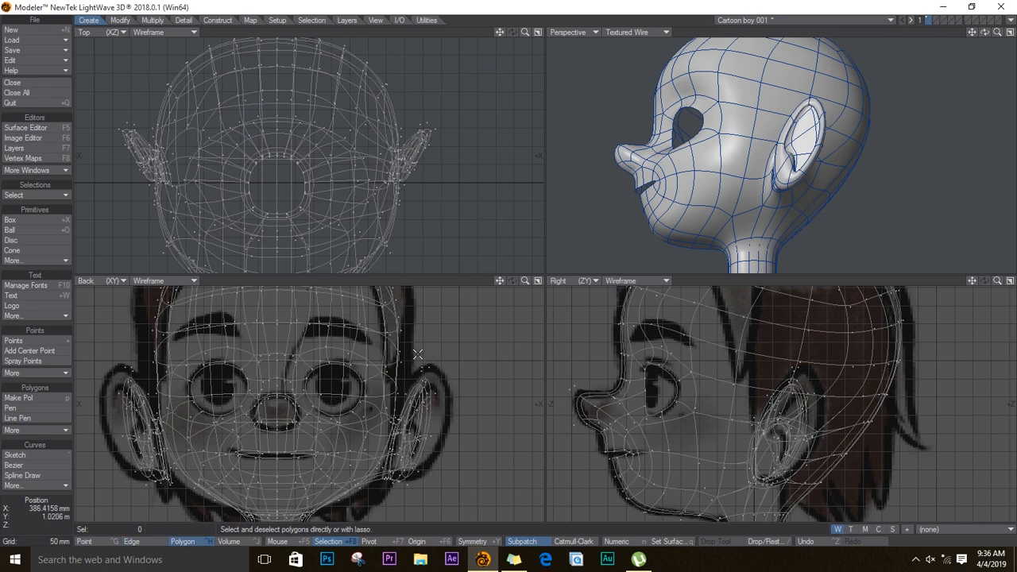
left_click(425, 374)
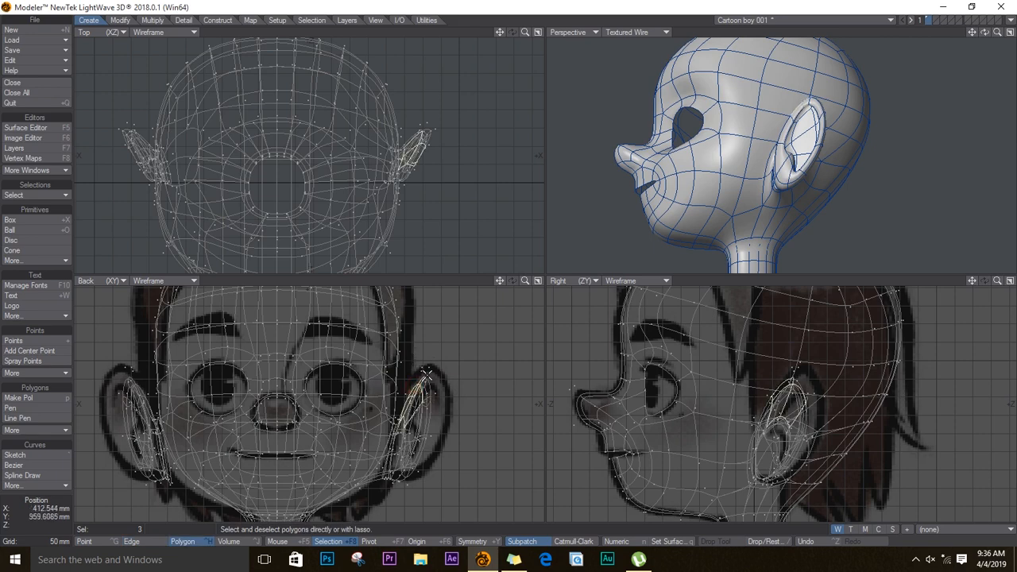
left_click(427, 353)
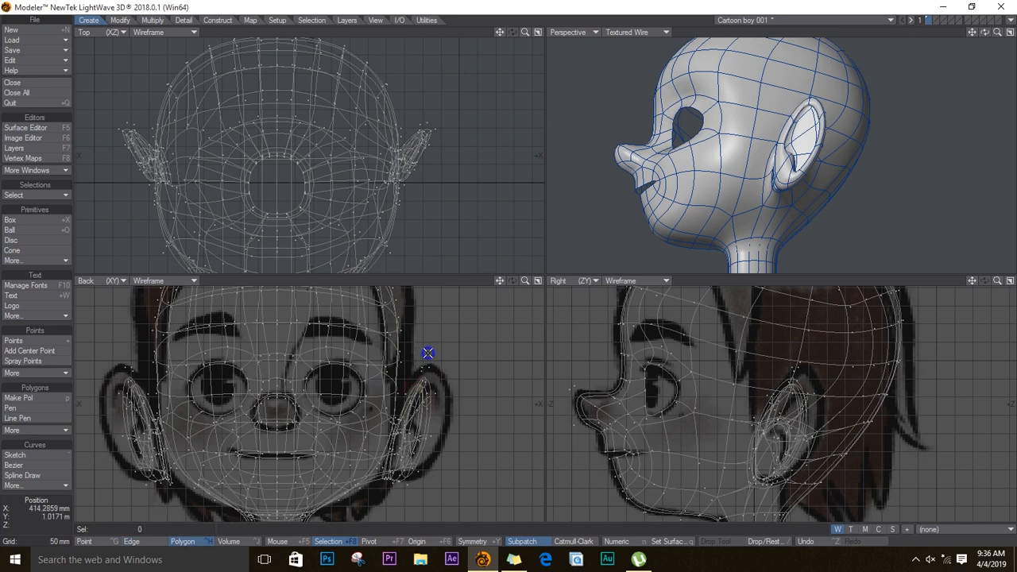
left_click(818, 118)
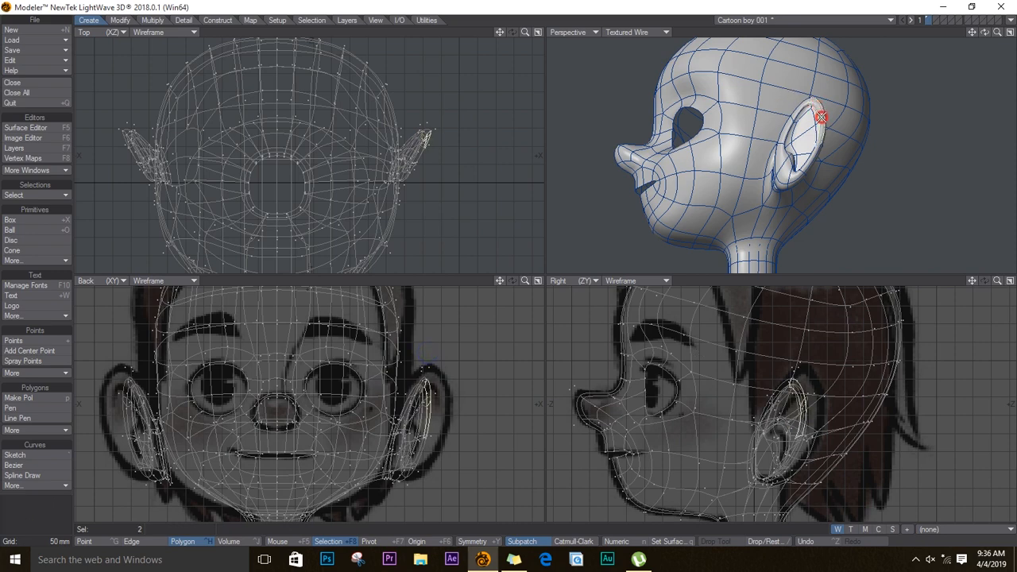
left_click(35, 194)
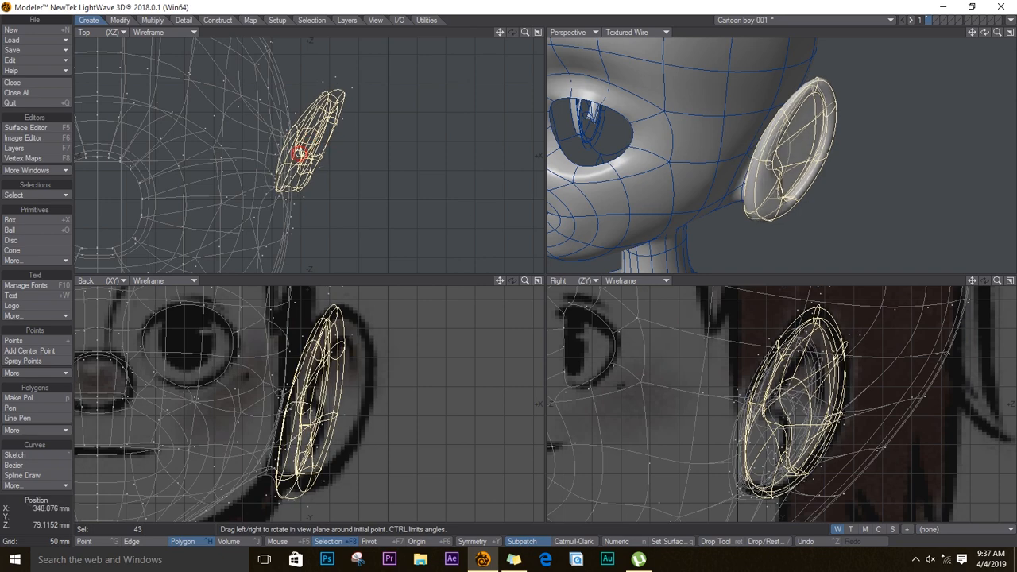
Rotate the ear to a new angle and move it snug against the side of the head
left_click_drag(300, 152, 318, 404)
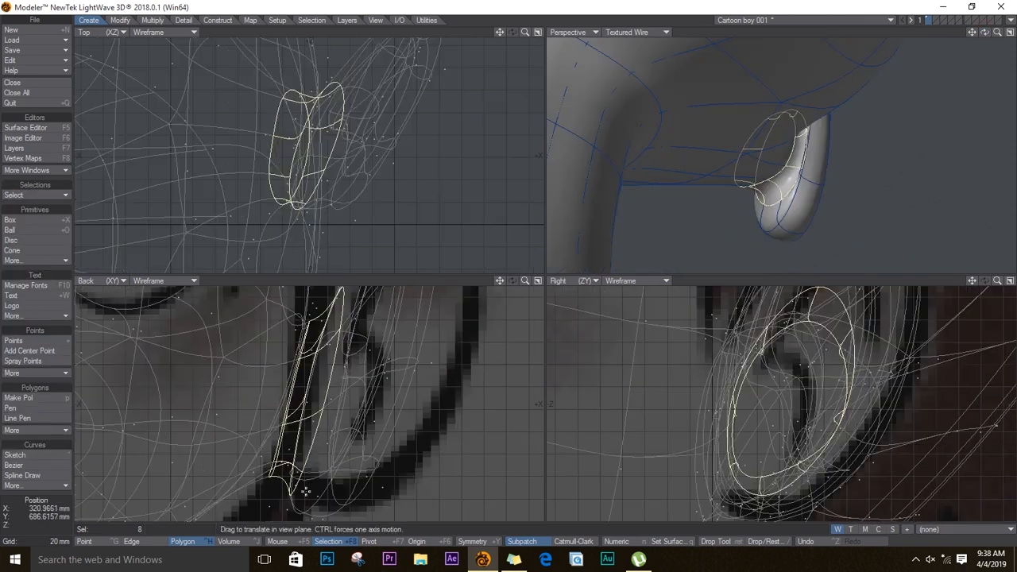
left_click_drag(302, 493, 299, 405)
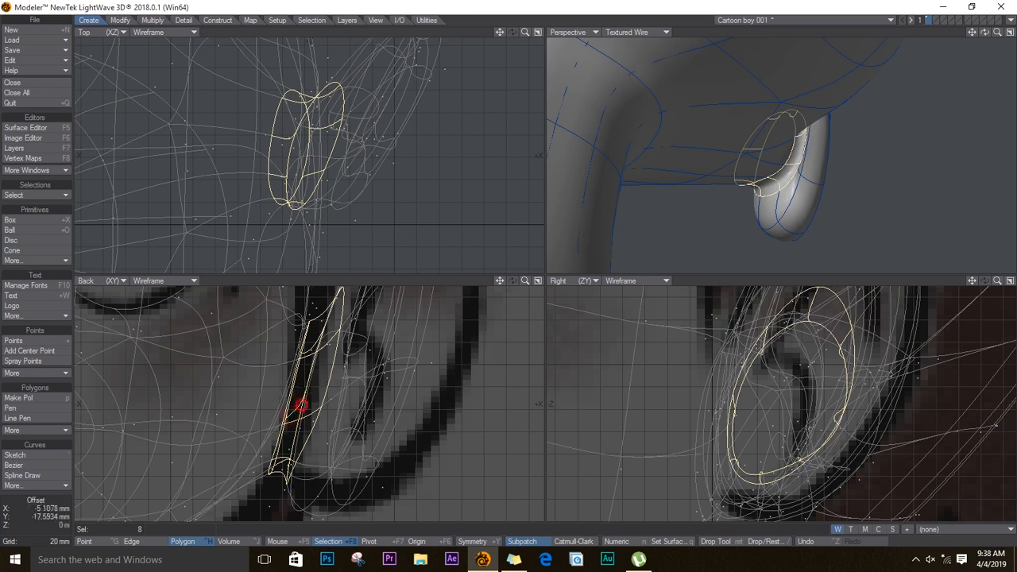
left_click_drag(301, 406, 273, 459)
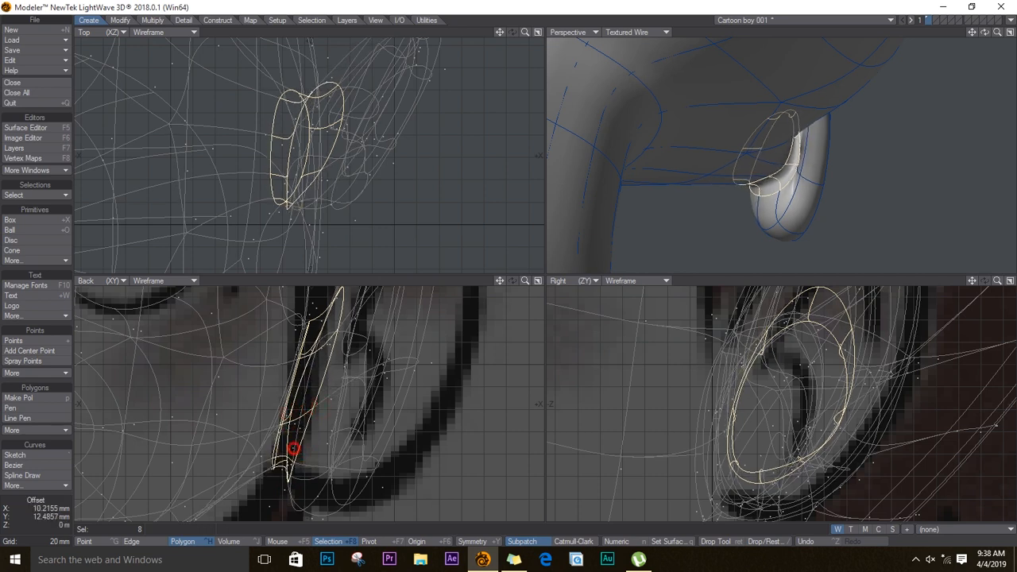
left_click_drag(294, 451, 761, 189)
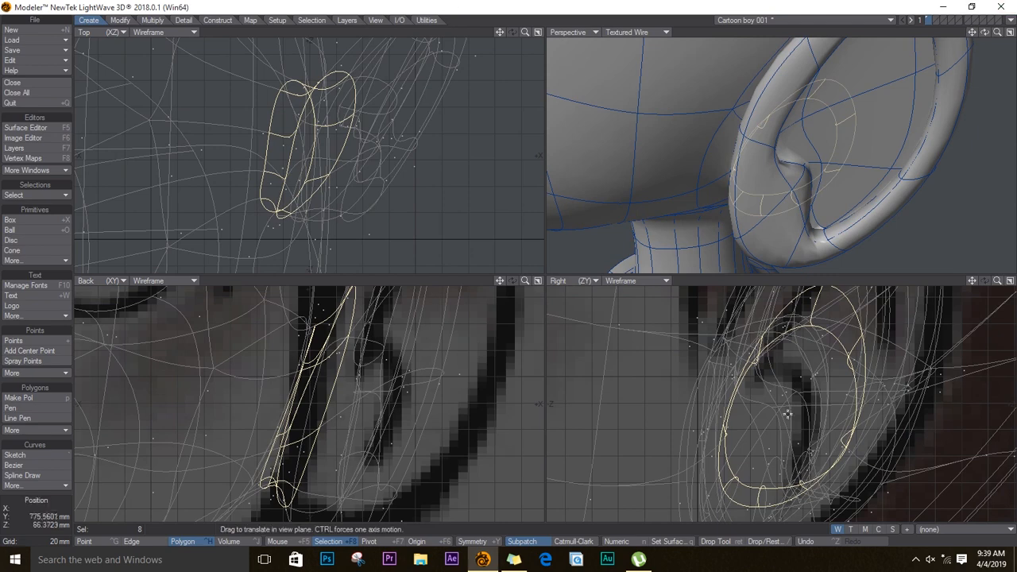
left_click_drag(787, 413, 834, 427)
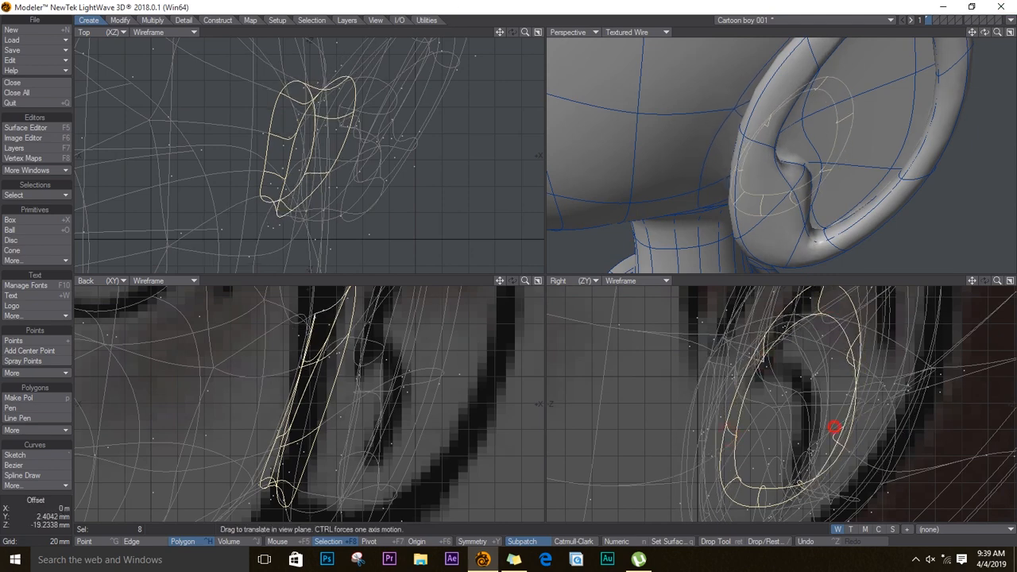
left_click_drag(834, 428, 818, 499)
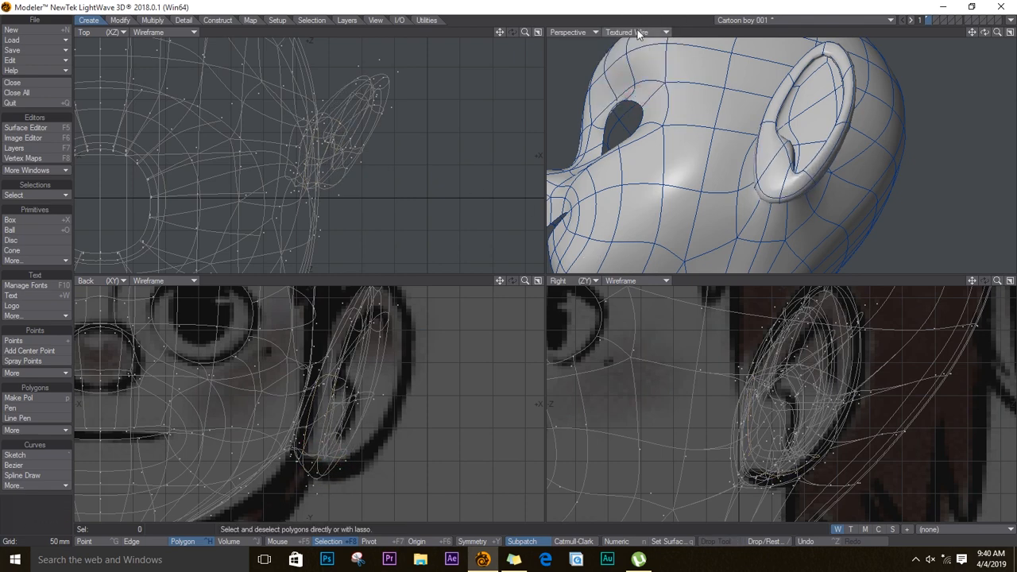
left_click(636, 32)
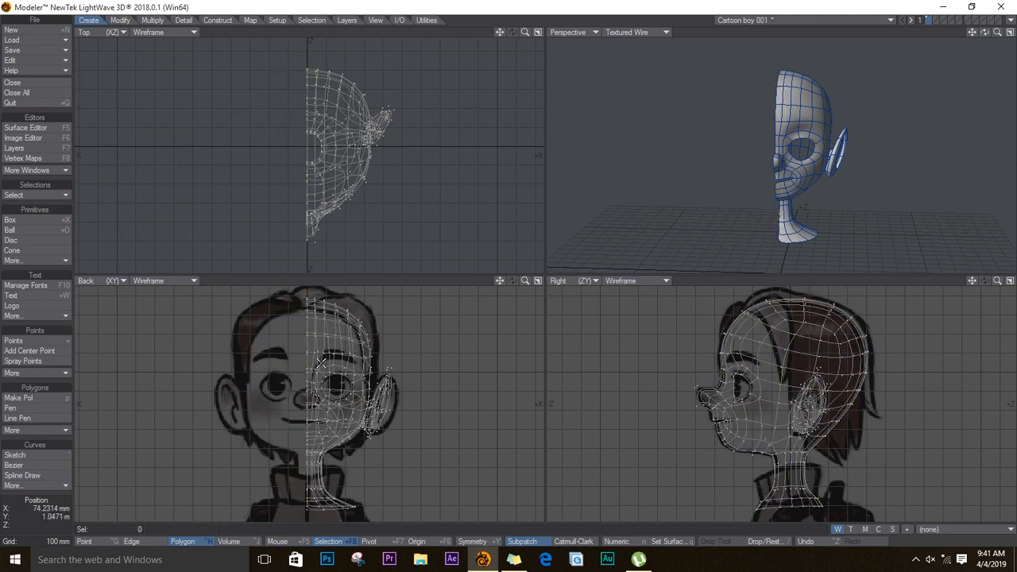
Mirror the half head across X at 0 with Merge Points into a full symmetric head
left_click(473, 541)
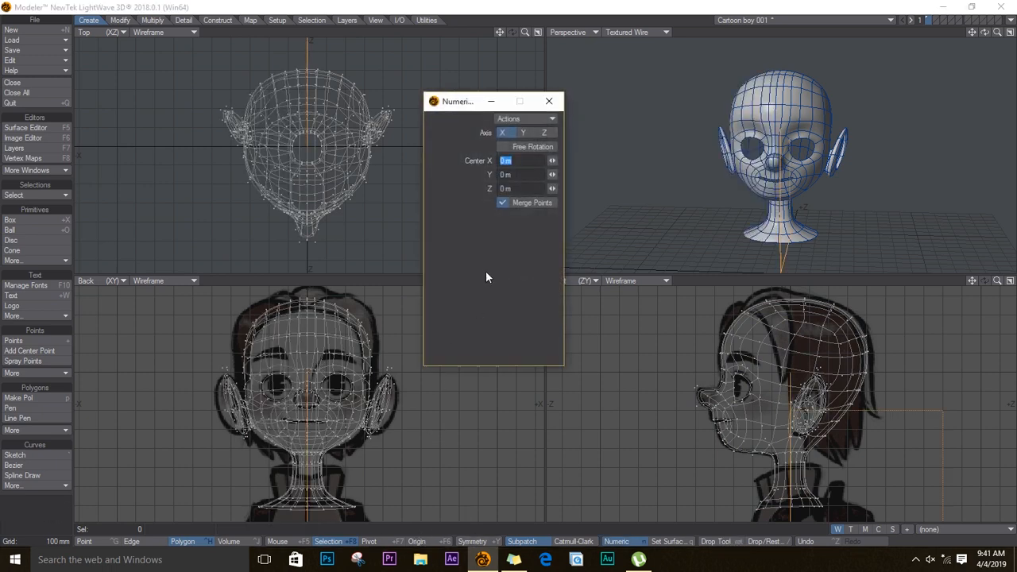
left_click(548, 101)
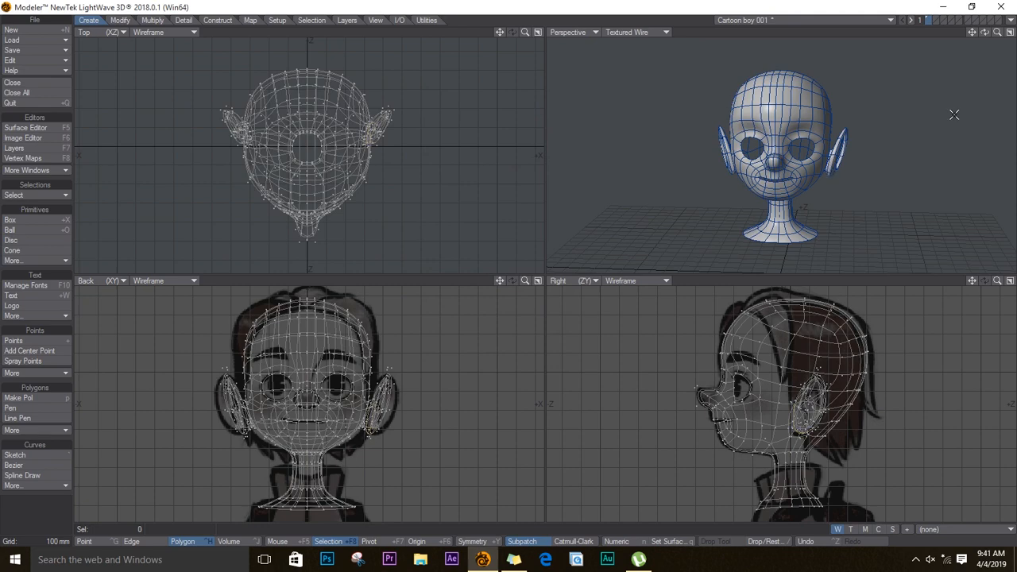
Show the Perspective view as smooth shaded Texture, maximize it, then restore the quad layout
left_click(658, 32)
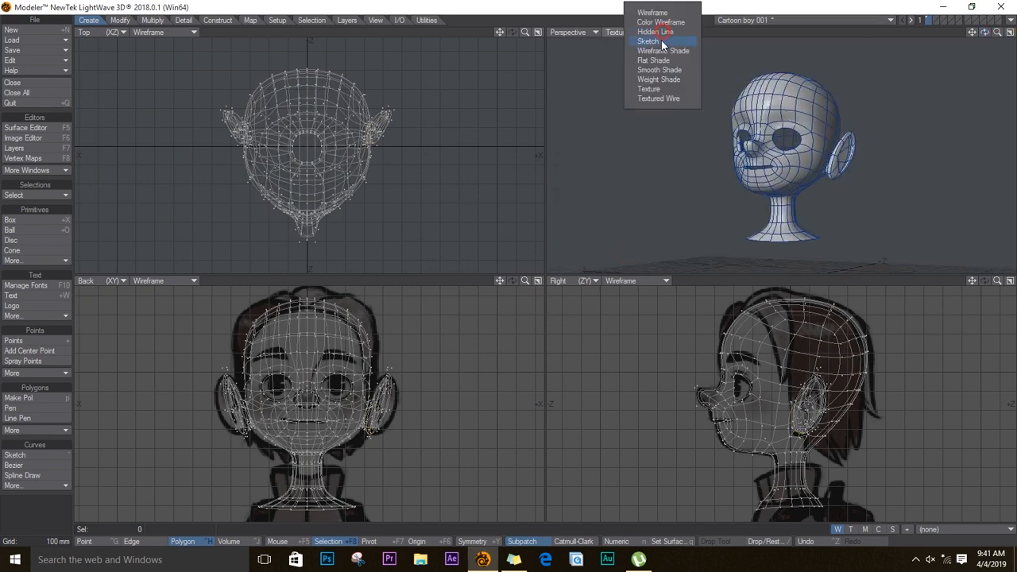
left_click(648, 89)
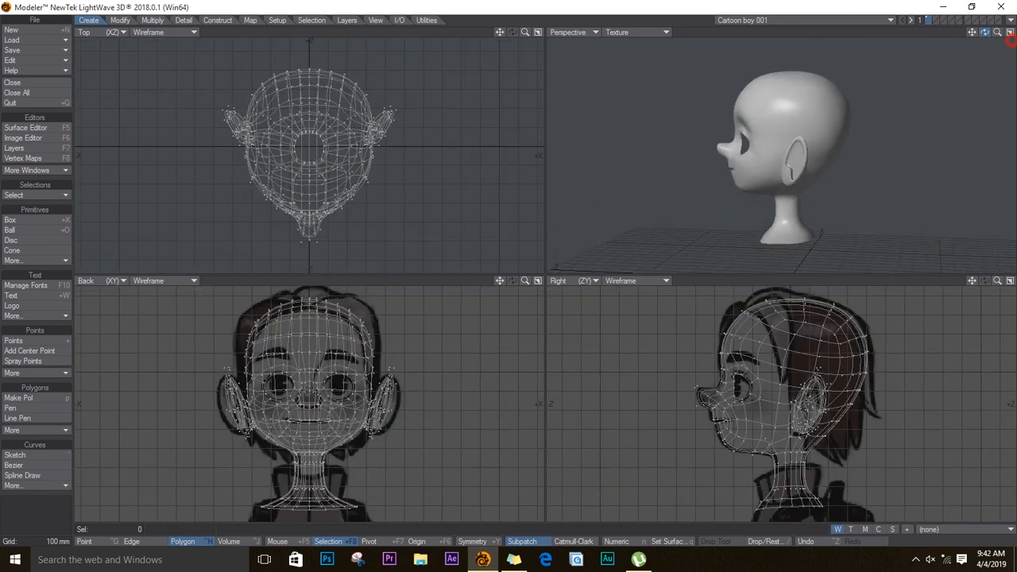
left_click(1009, 32)
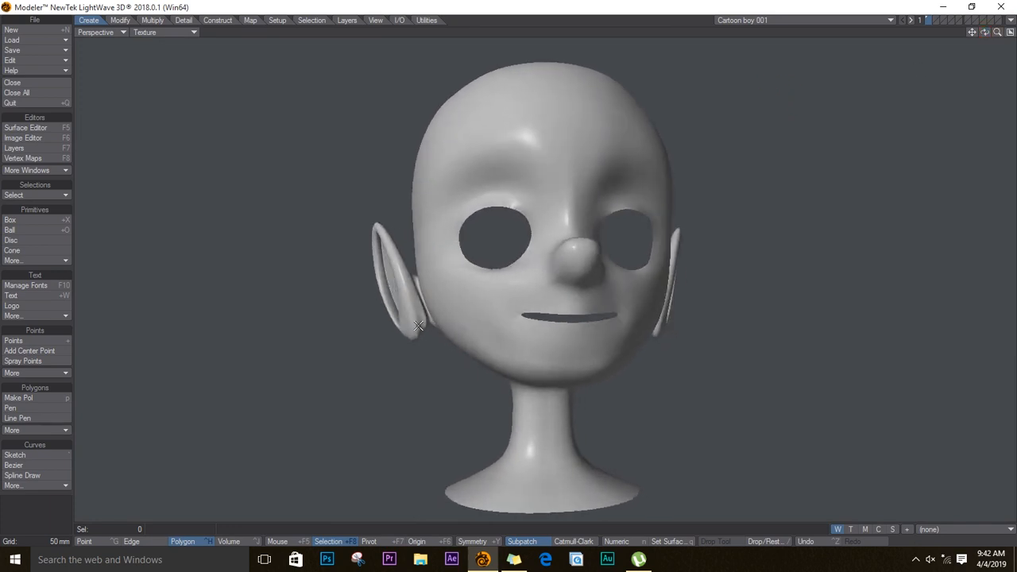
left_click(421, 326)
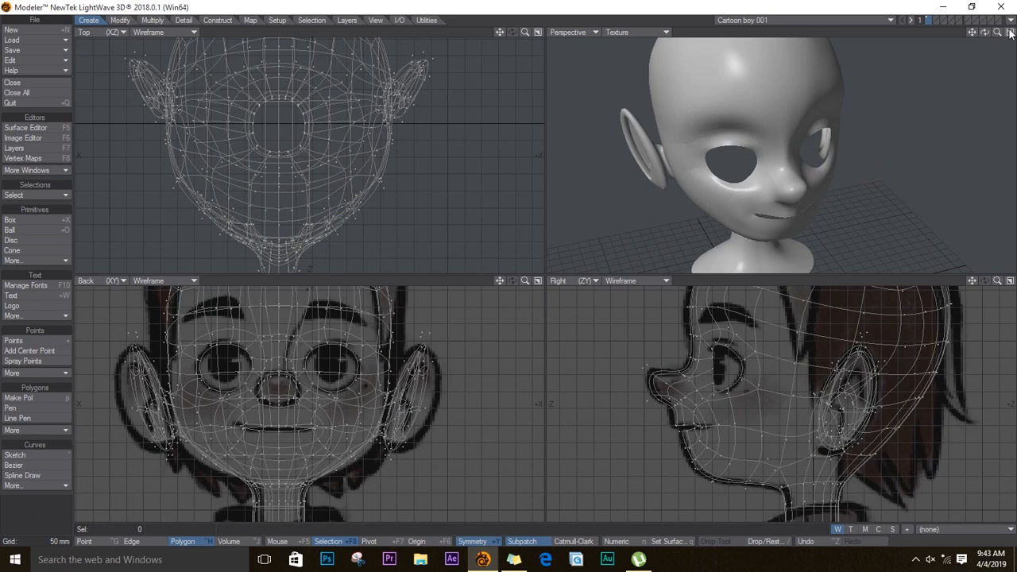
Maximize the viewport to work on lifting the mouth slit's upper edge
left_click(1010, 32)
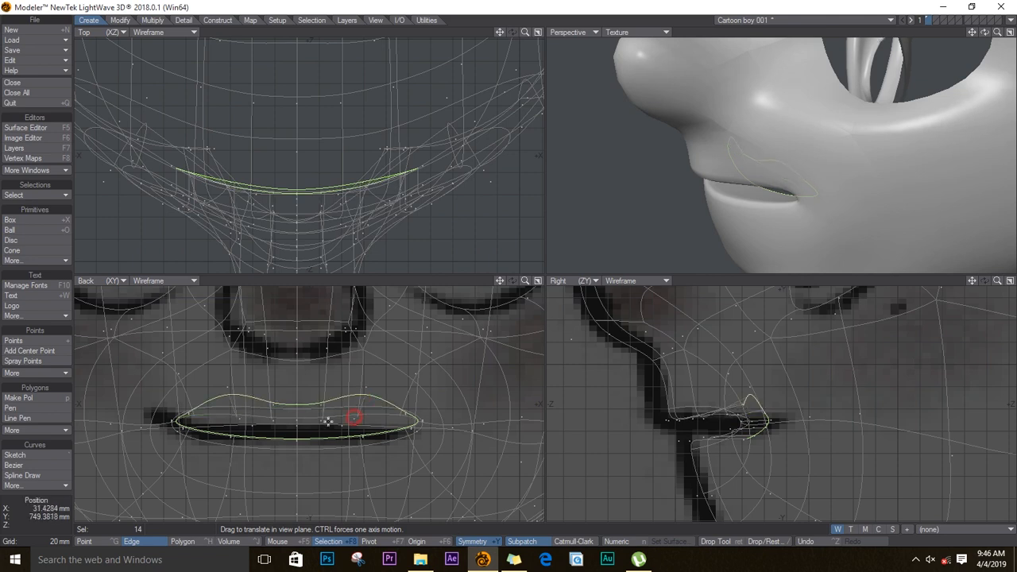
Drag the mouth edge loop points outward and upward into a broad ring around the lips
left_click_drag(355, 417, 401, 410)
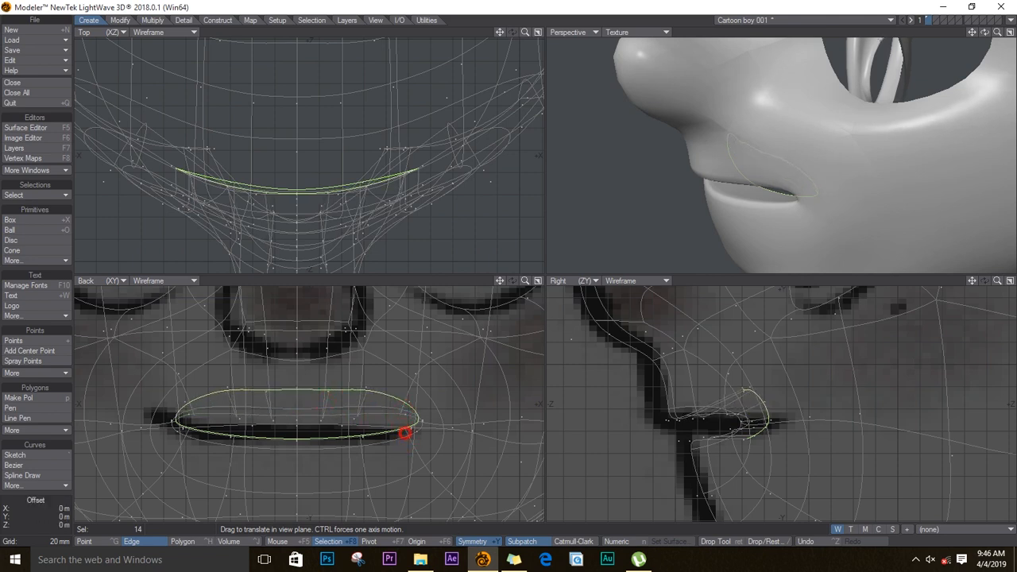
left_click_drag(405, 433, 295, 467)
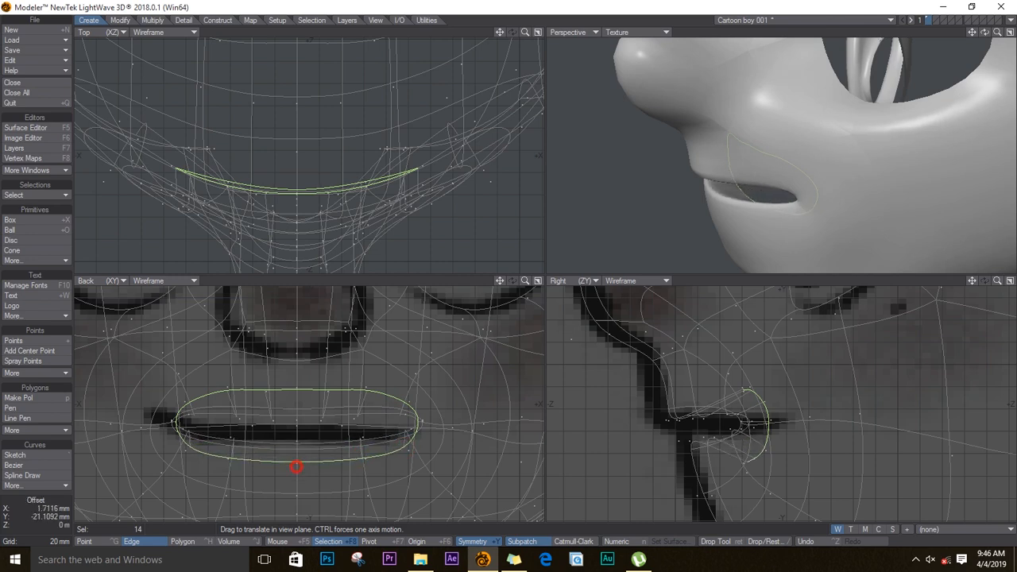
mouse_move(804, 424)
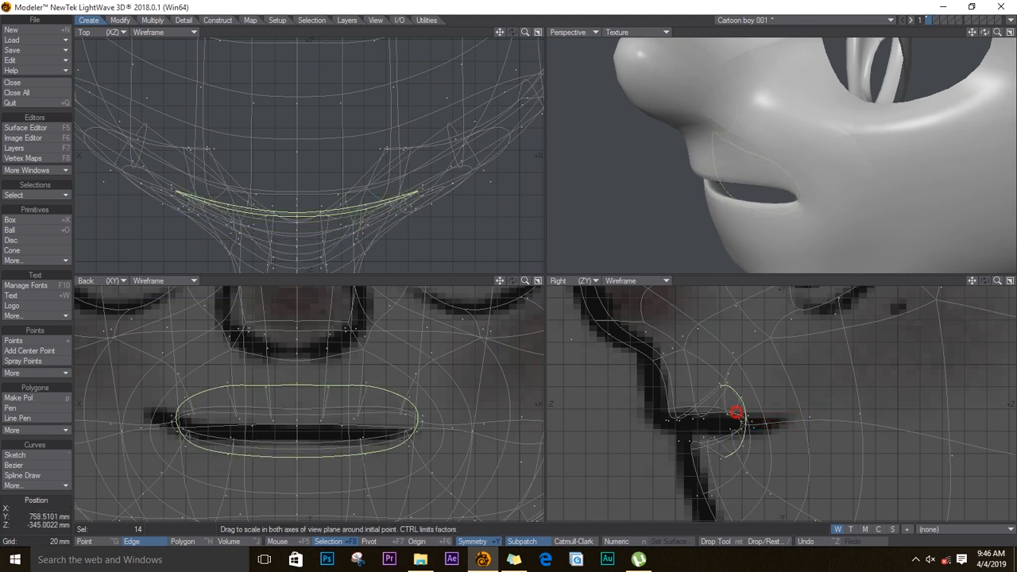
left_click_drag(734, 412, 401, 442)
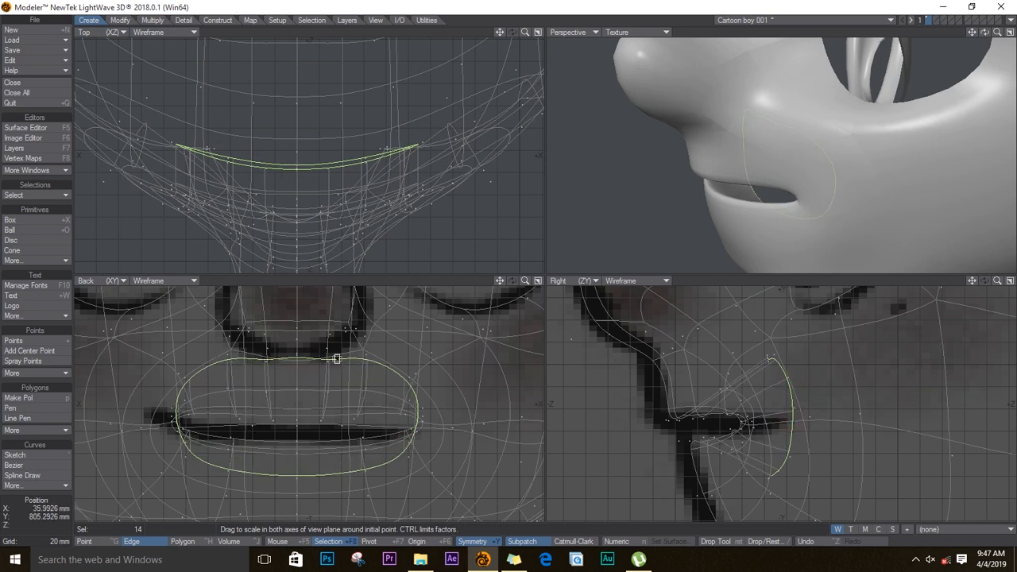
left_click_drag(337, 359, 327, 416)
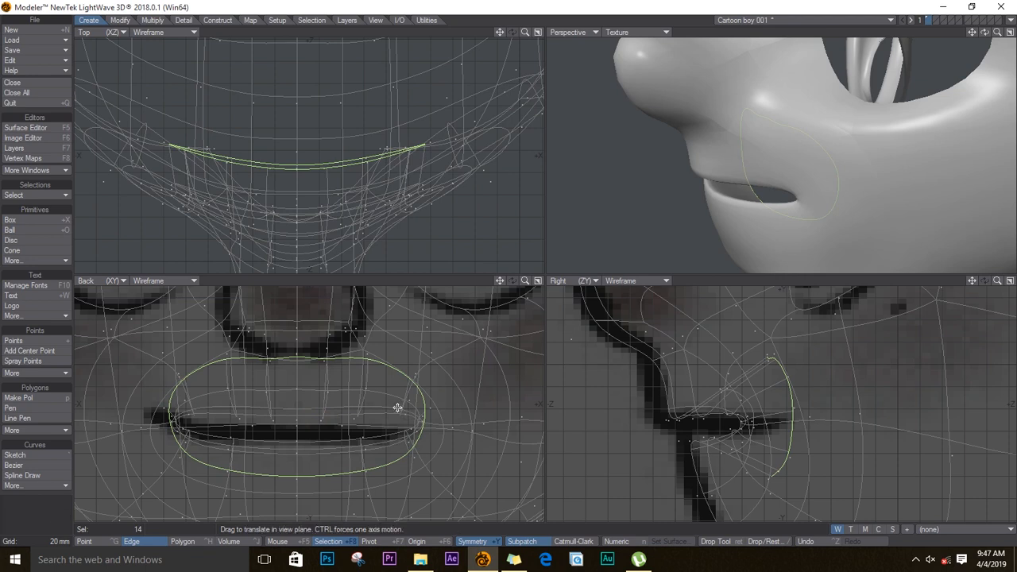
left_click_drag(397, 406, 410, 400)
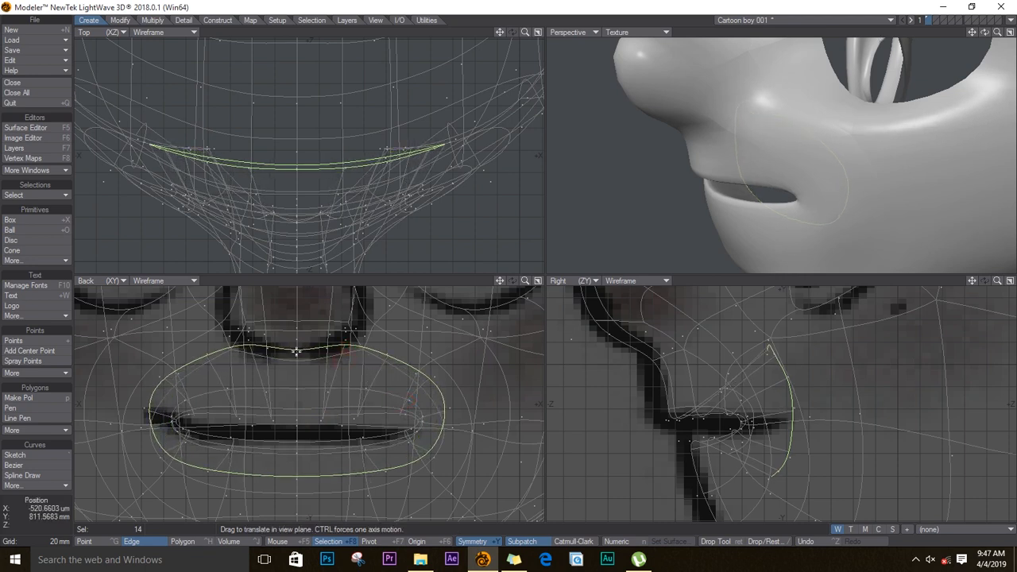
left_click_drag(296, 351, 385, 474)
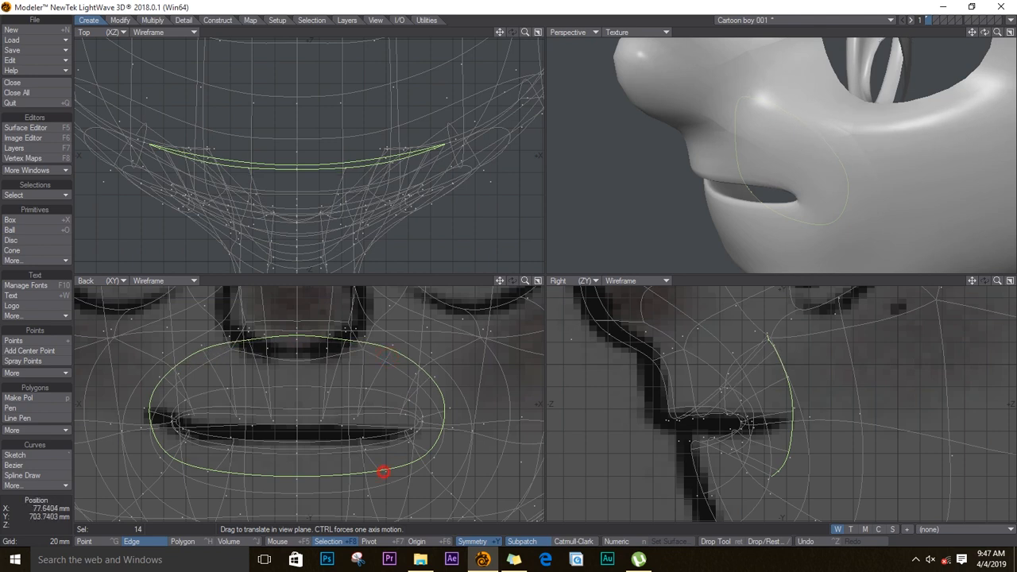
left_click_drag(383, 474, 378, 484)
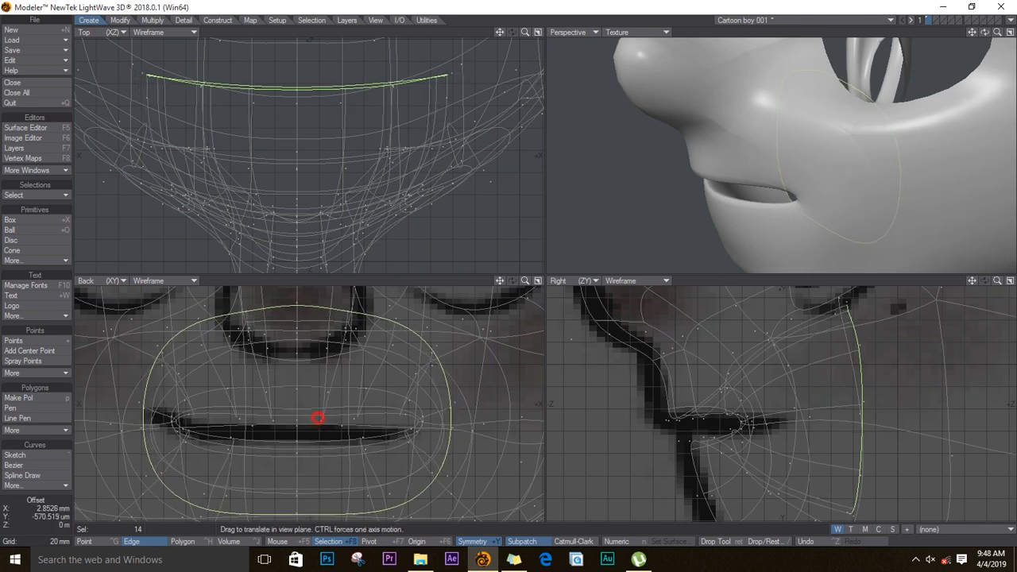
Reshape the mouth loop from the front, then shape its profile to the face curve from the side
left_click_drag(318, 416, 357, 310)
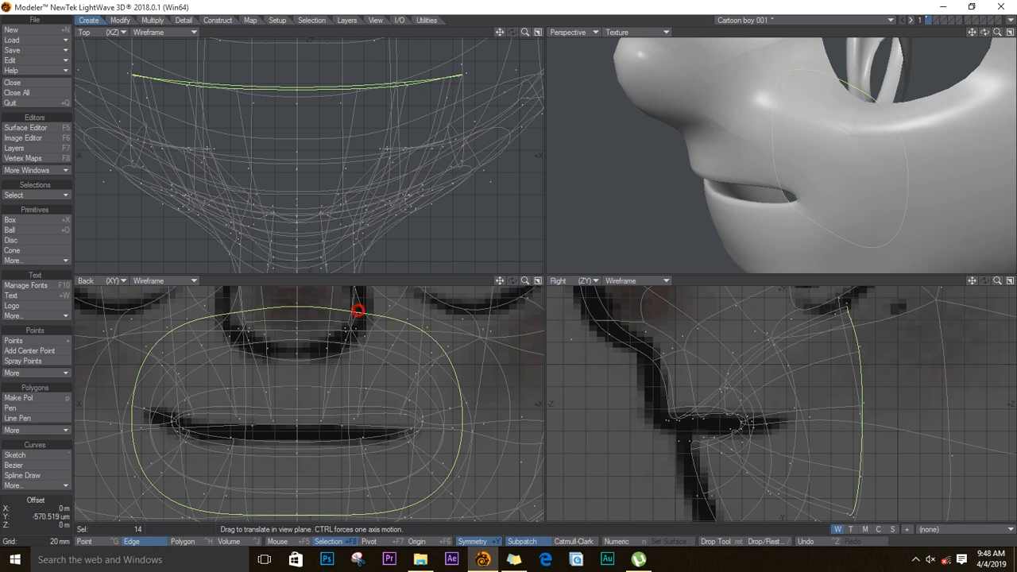
left_click_drag(358, 310, 461, 404)
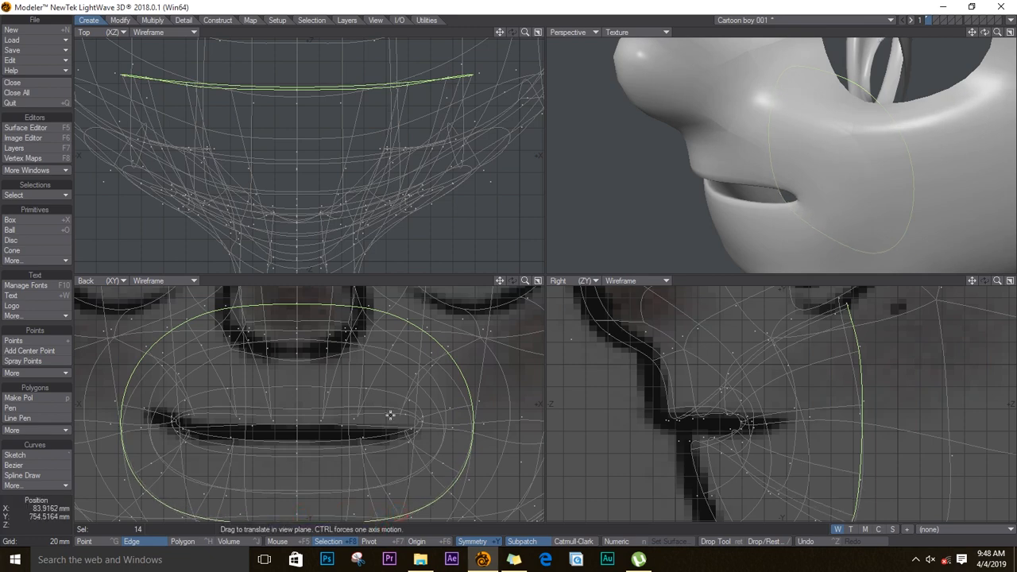
left_click_drag(389, 413, 429, 403)
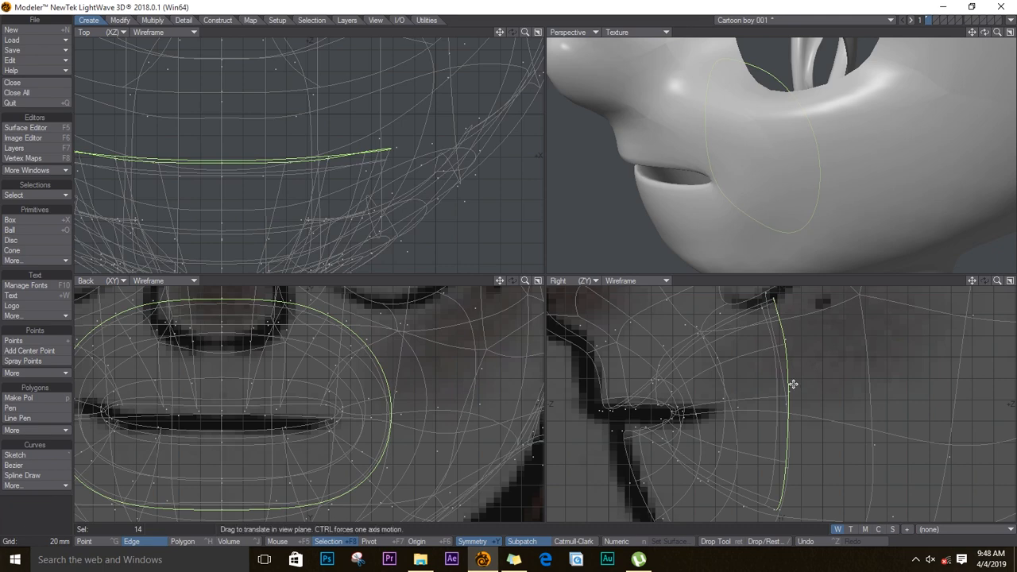
left_click_drag(793, 384, 893, 397)
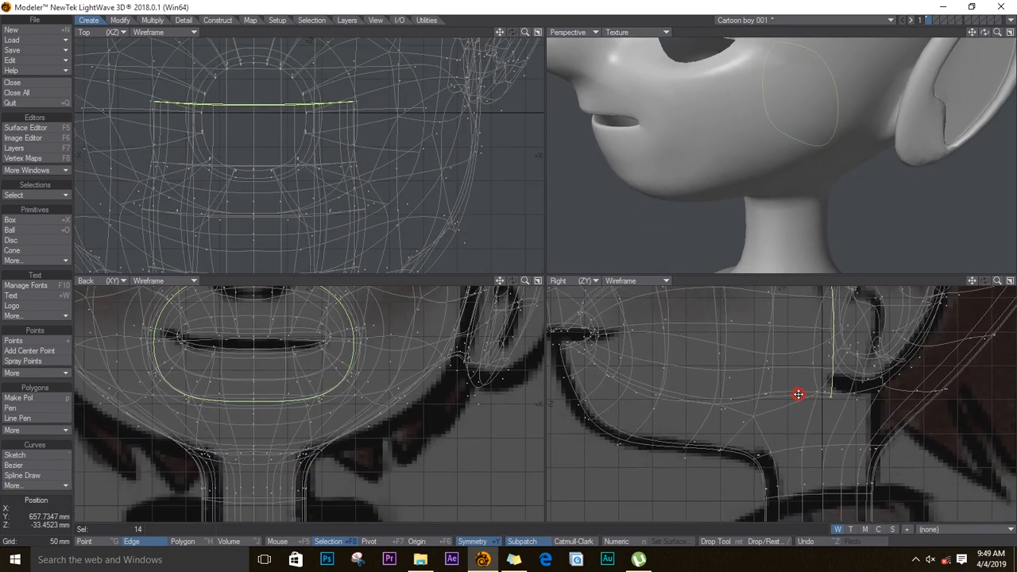
Zoom and pan the viewports to frame the mouth in close-up
left_click_drag(798, 394, 829, 421)
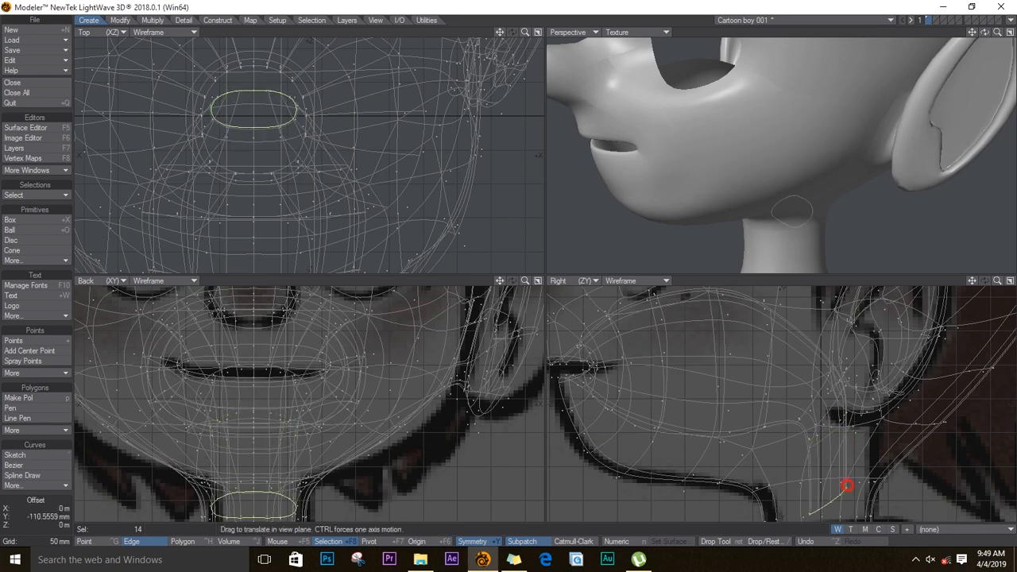
left_click_drag(847, 486, 856, 470)
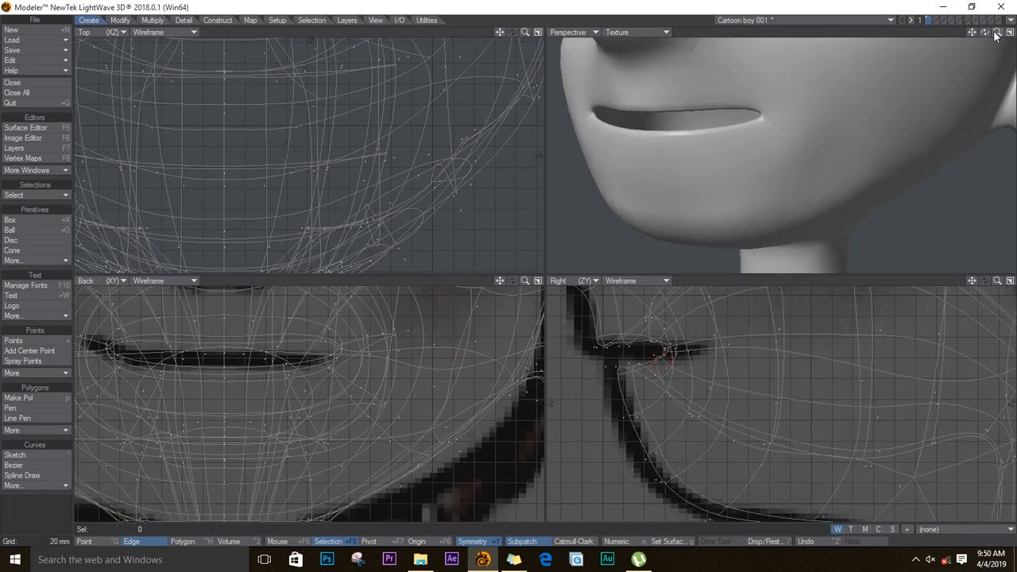
Set the Perspective view to Textured Wire and lasso-select the inner mouth polygons
left_click(664, 32)
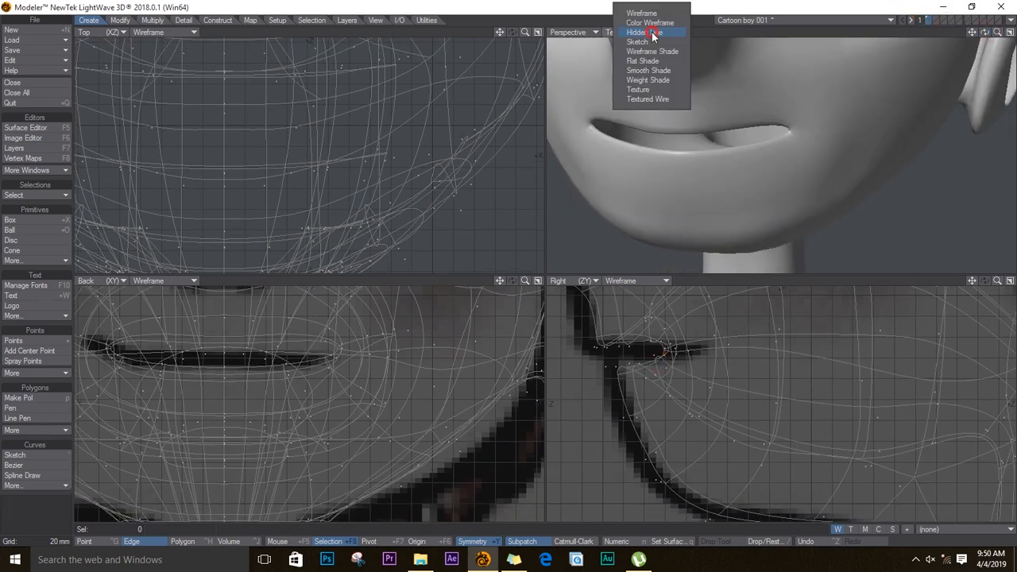
left_click(648, 99)
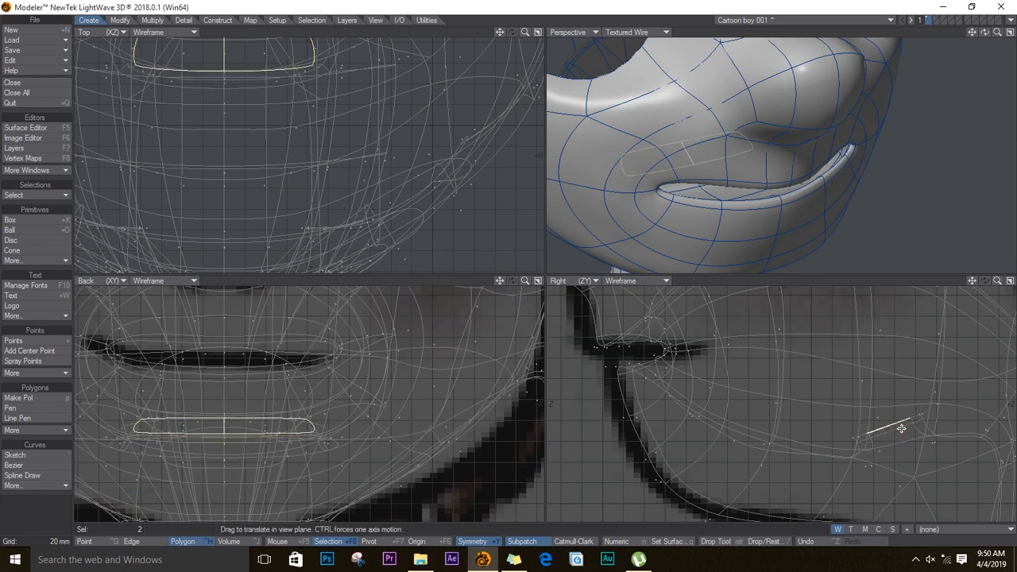
left_click_drag(903, 429, 912, 416)
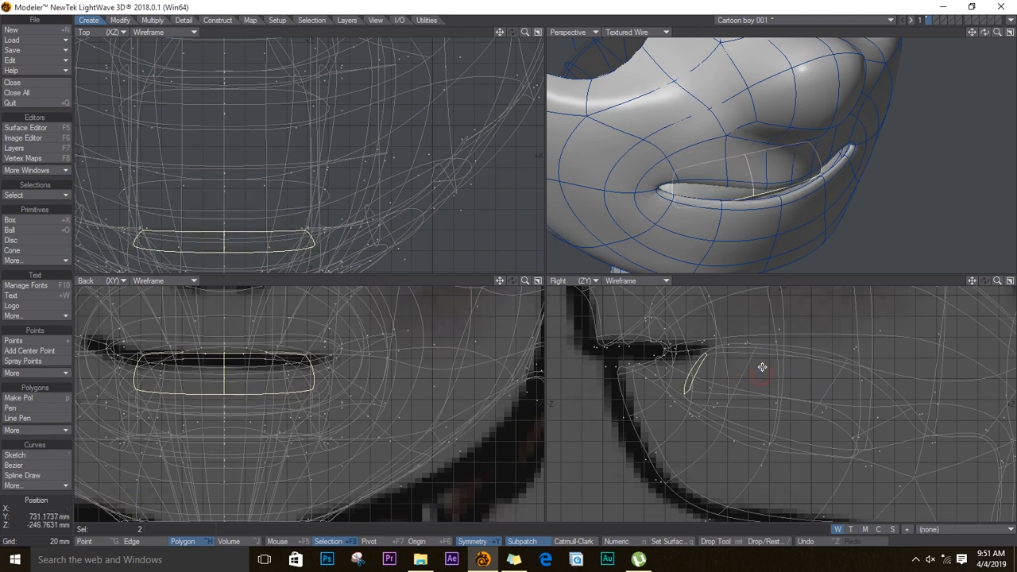
Grow the mouth polygon selection four times, then shrink it back one step
key("ctrl+[")
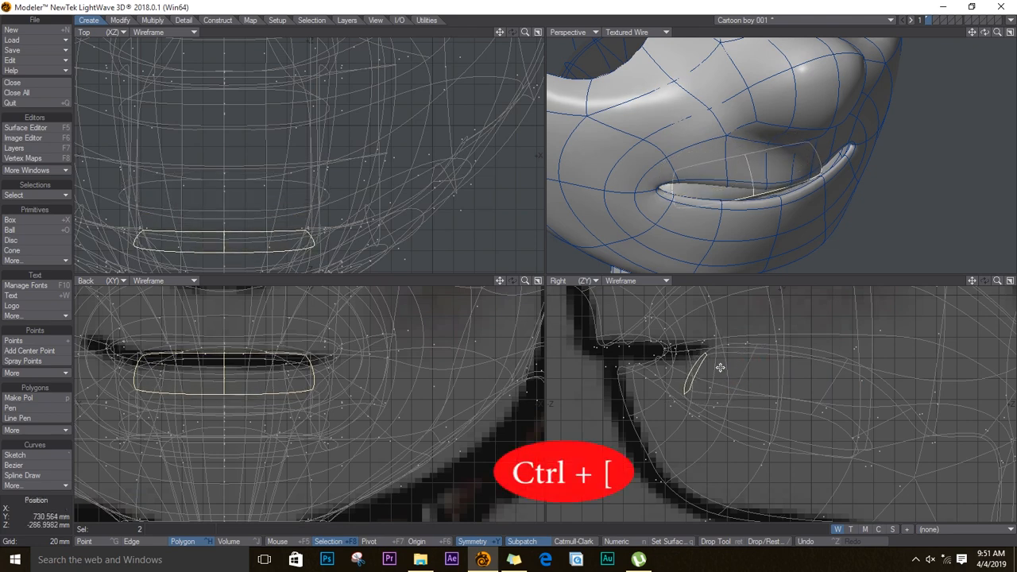
key("ctrl+[")
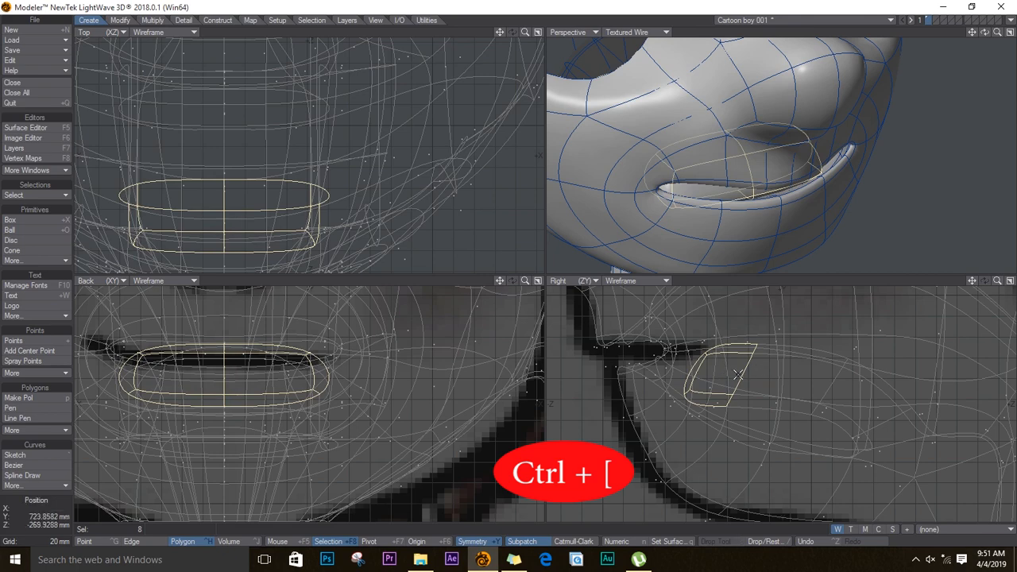
key("ctrl+[")
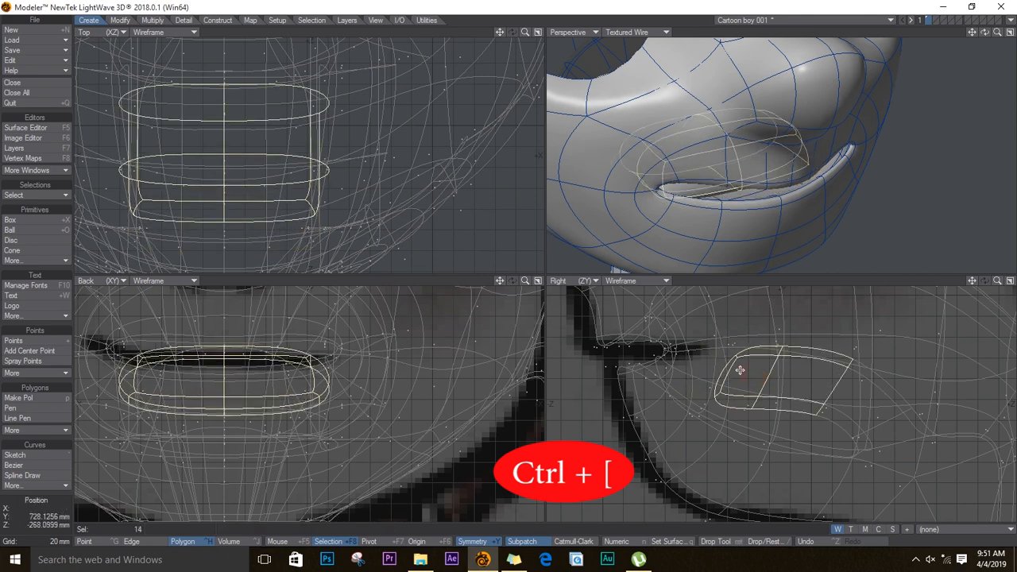
key("ctrl+[")
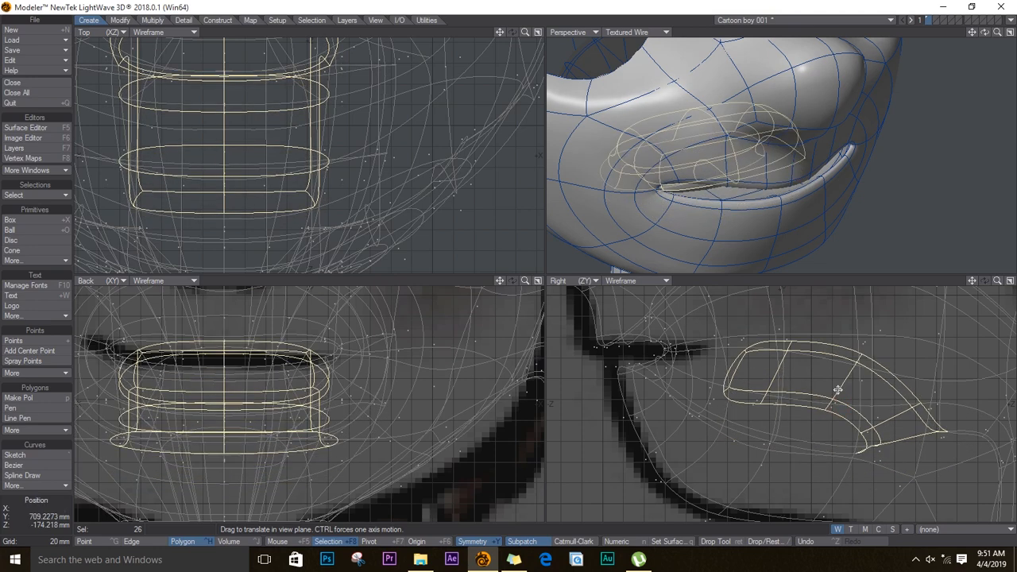
key("ctrl+]")
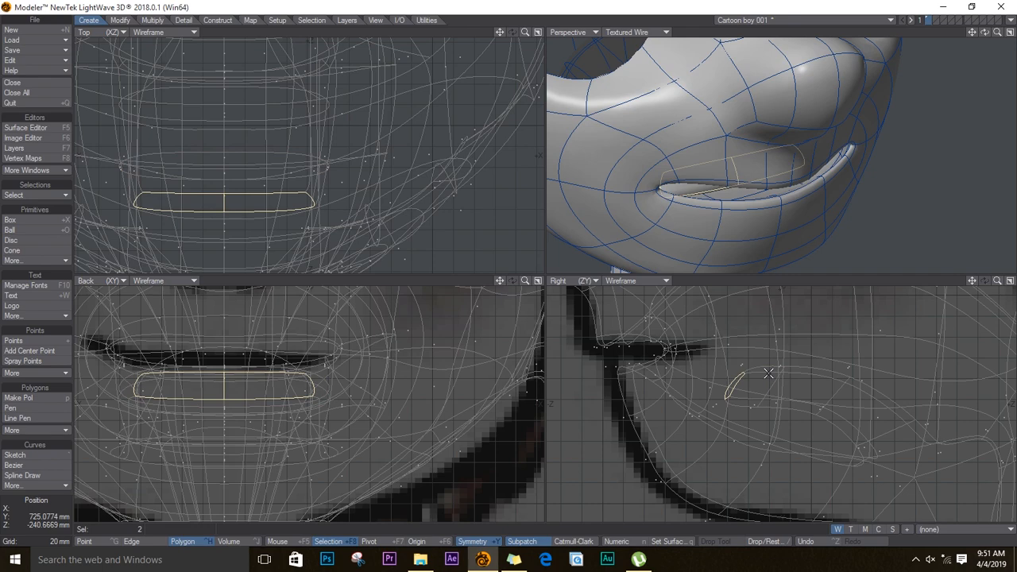
mouse_move(769, 352)
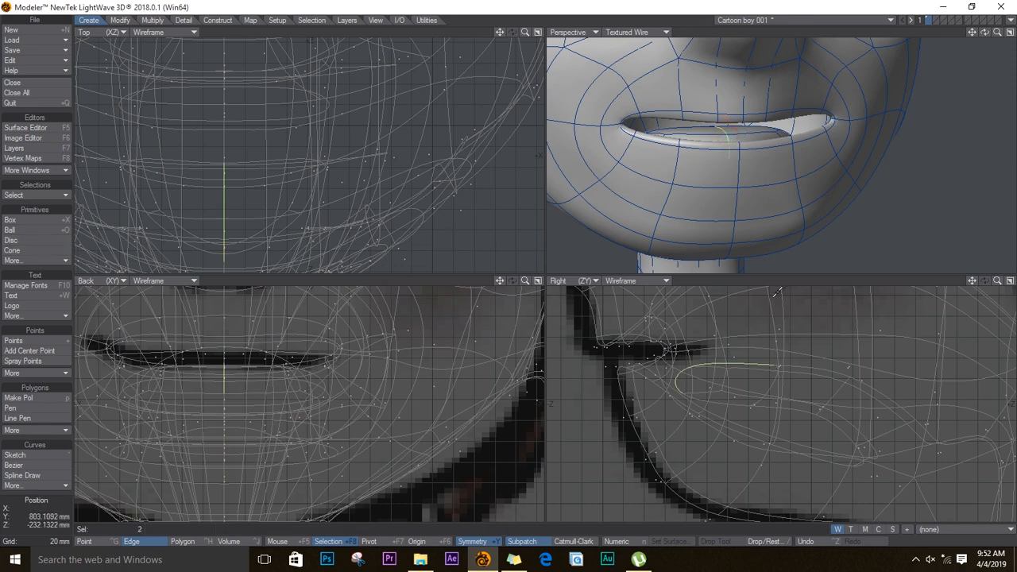
Rotate the Perspective view in toward the corner of the mouth
left_click(804, 367)
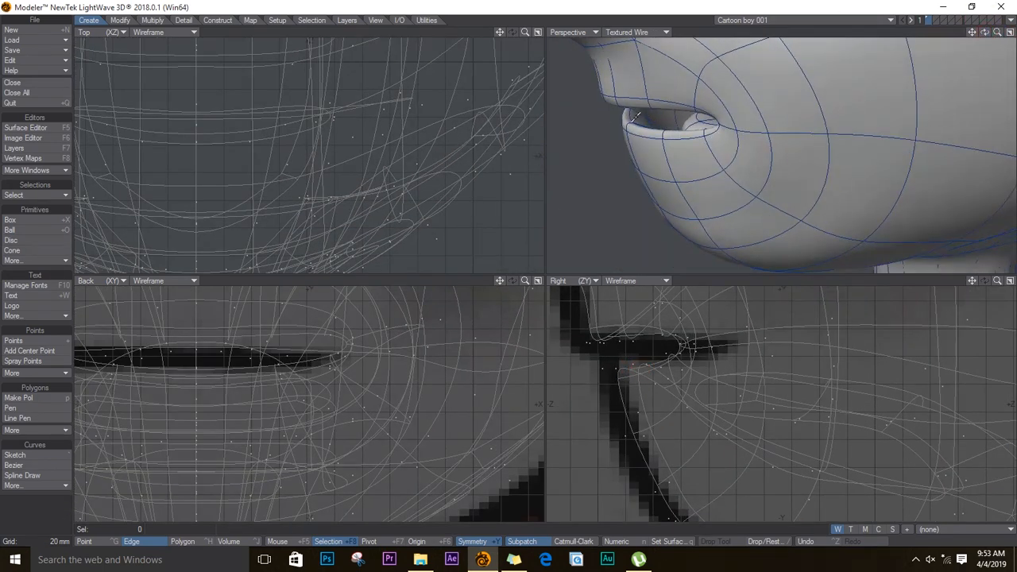
Use Select Loop to gather the polygon ring lining the lip rim
left_click(12, 193)
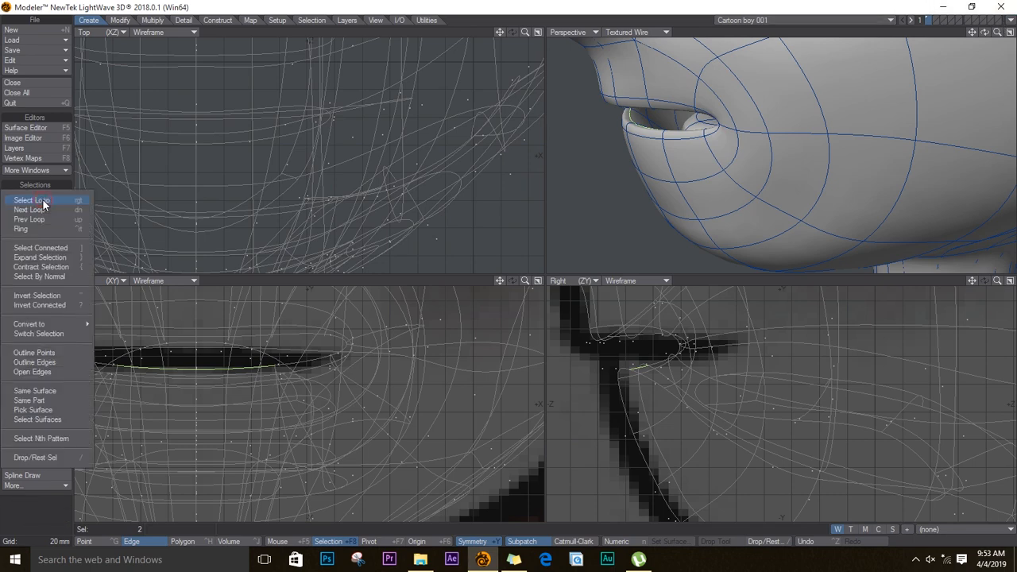
left_click(30, 200)
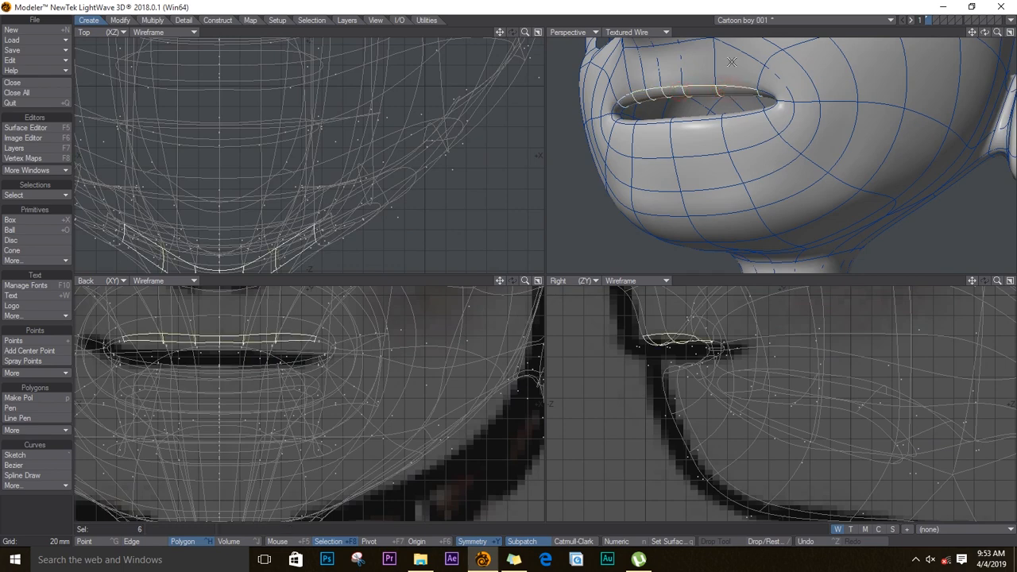
left_click(776, 117)
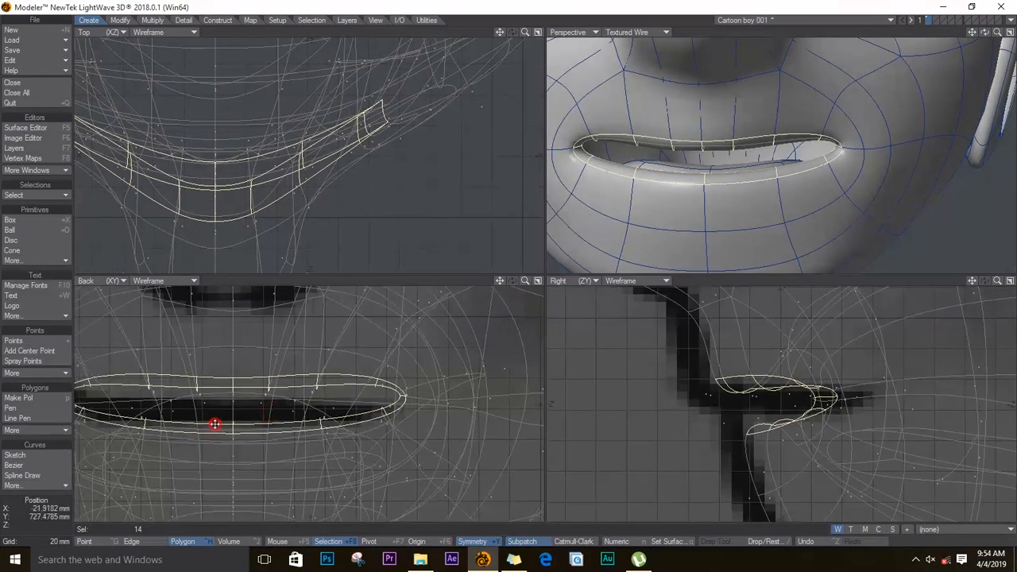
Drag the lip loops outward to thicken them, then lower the upper lip to close the mouth
left_click_drag(215, 423, 316, 404)
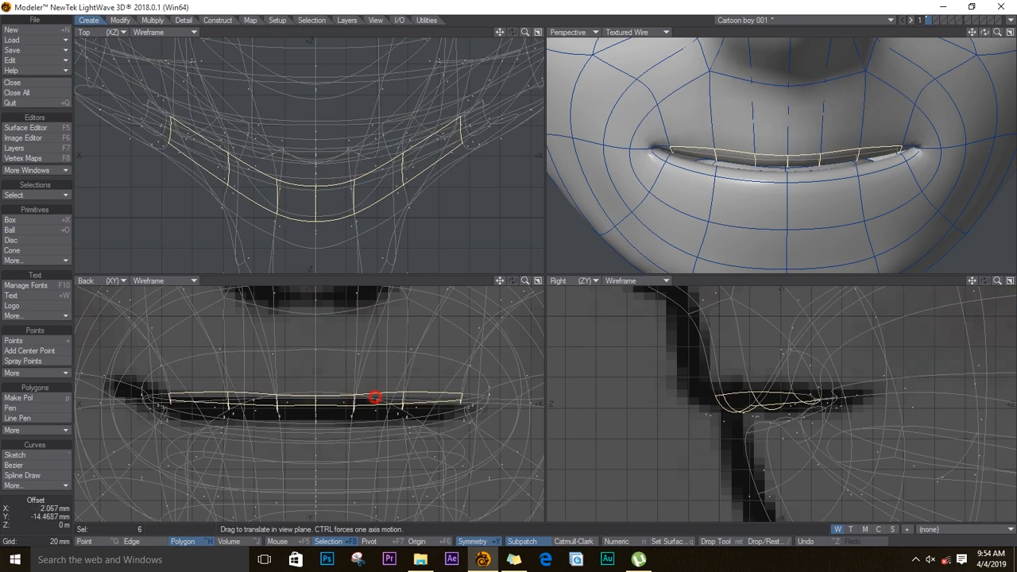
left_click_drag(375, 397, 351, 413)
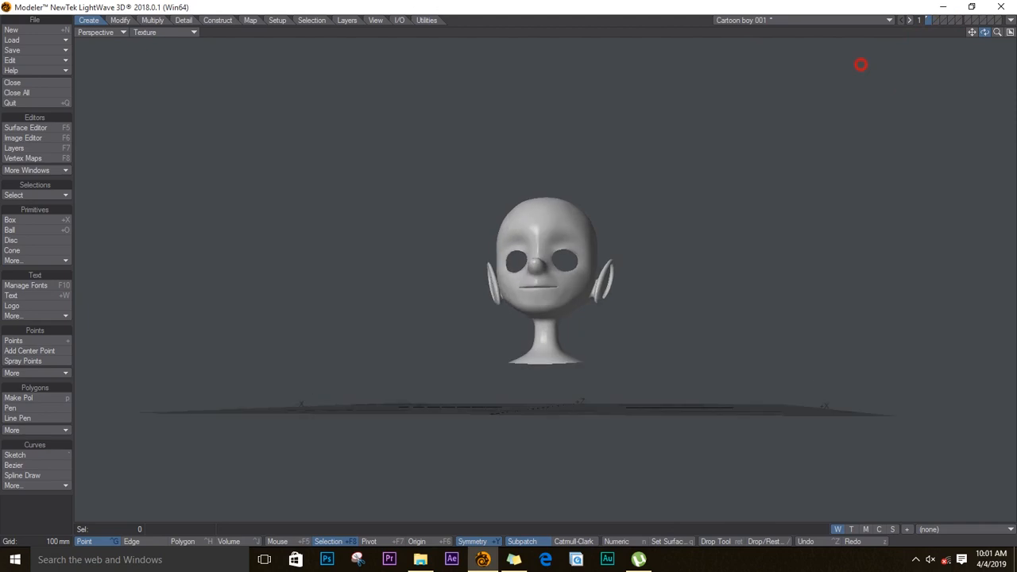
Orbit the maximized Perspective view around the finished head
left_click_drag(861, 64, 810, 51)
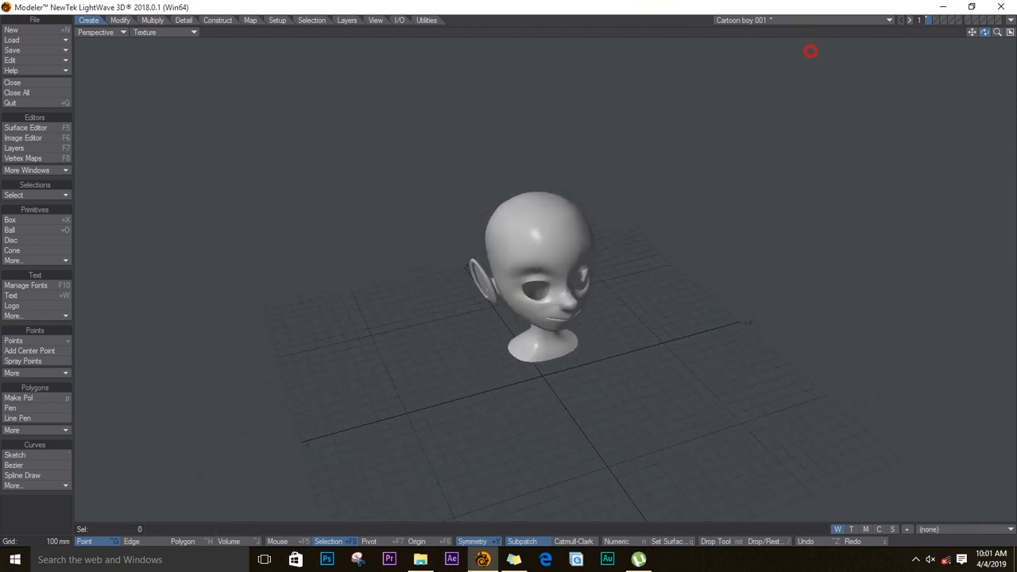